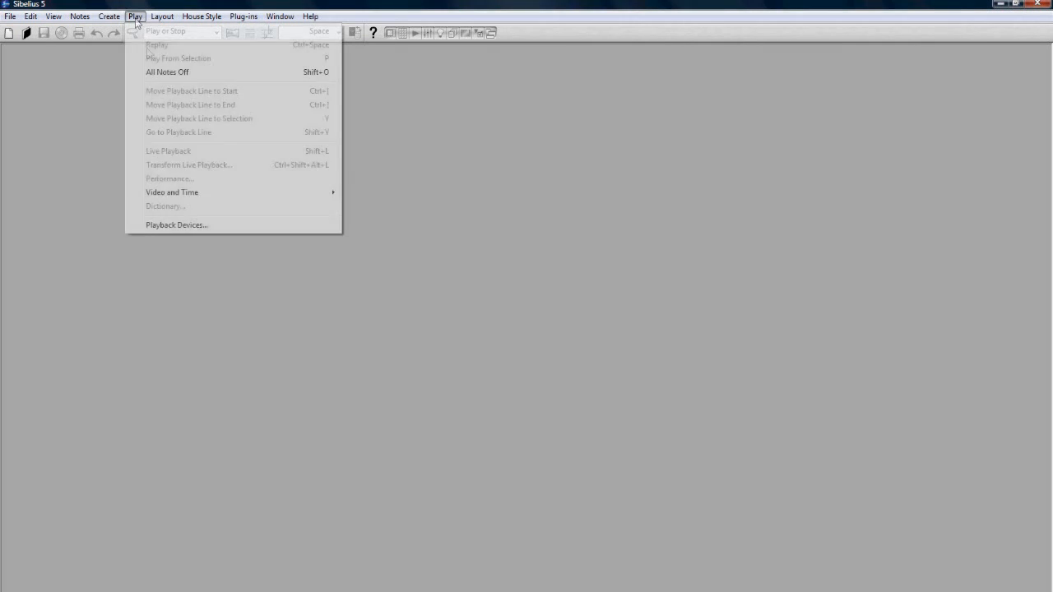
# Step: Confirm Playback Devices keeps the Play - 4 Instances - EWQLSO v2 configuration, then close it
pyautogui.click(176, 224)
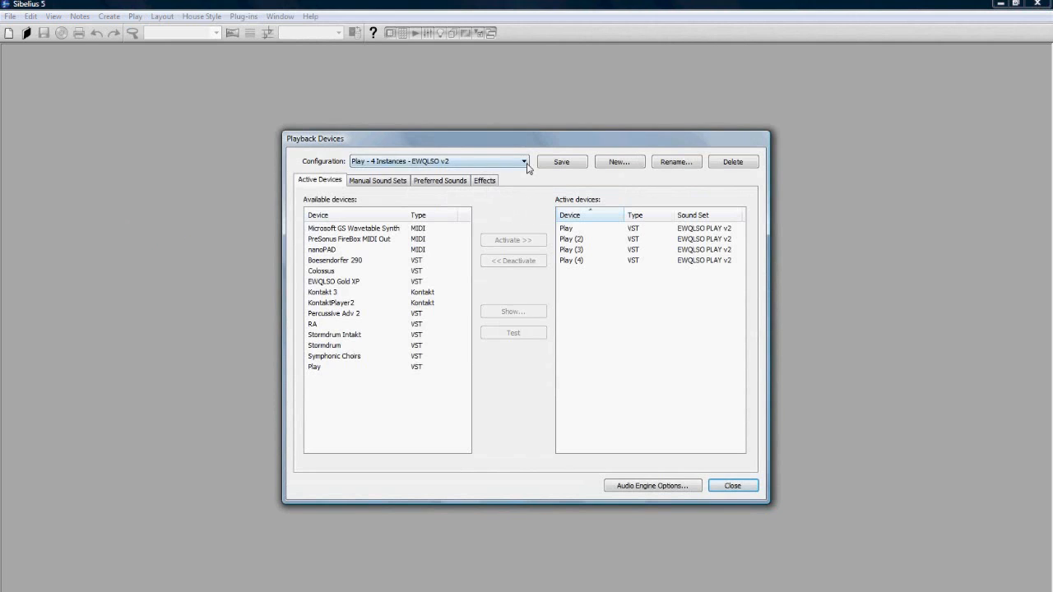
pyautogui.click(523, 161)
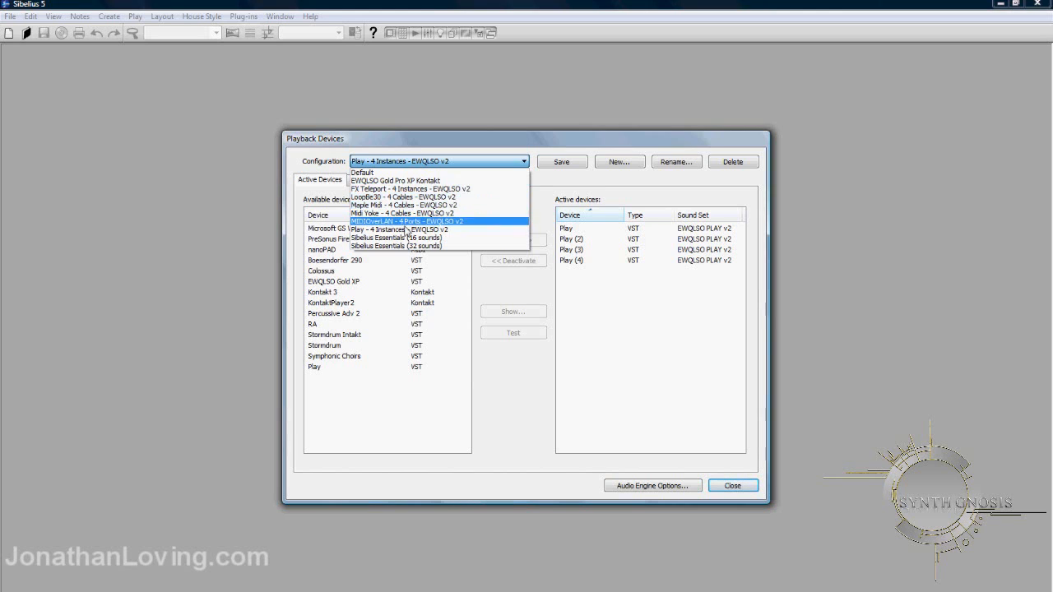
pyautogui.moveTo(403, 229)
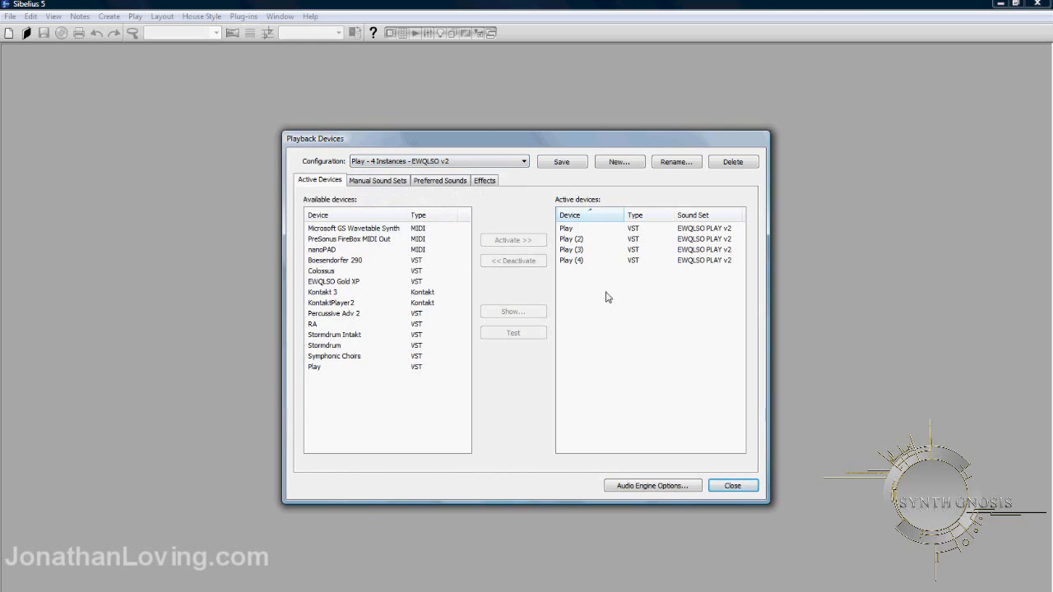
pyautogui.click(566, 228)
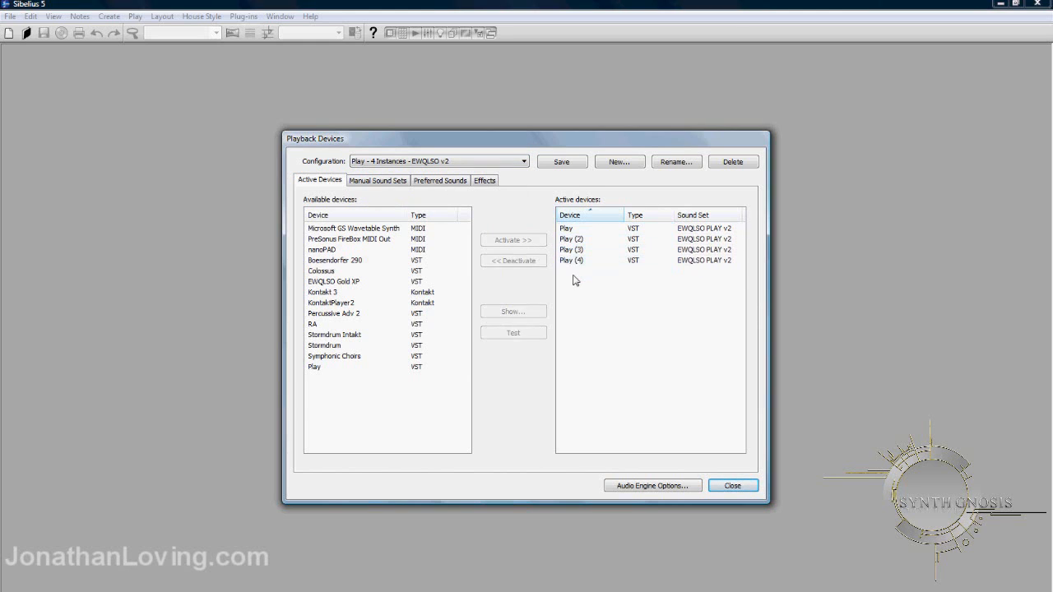
pyautogui.click(732, 486)
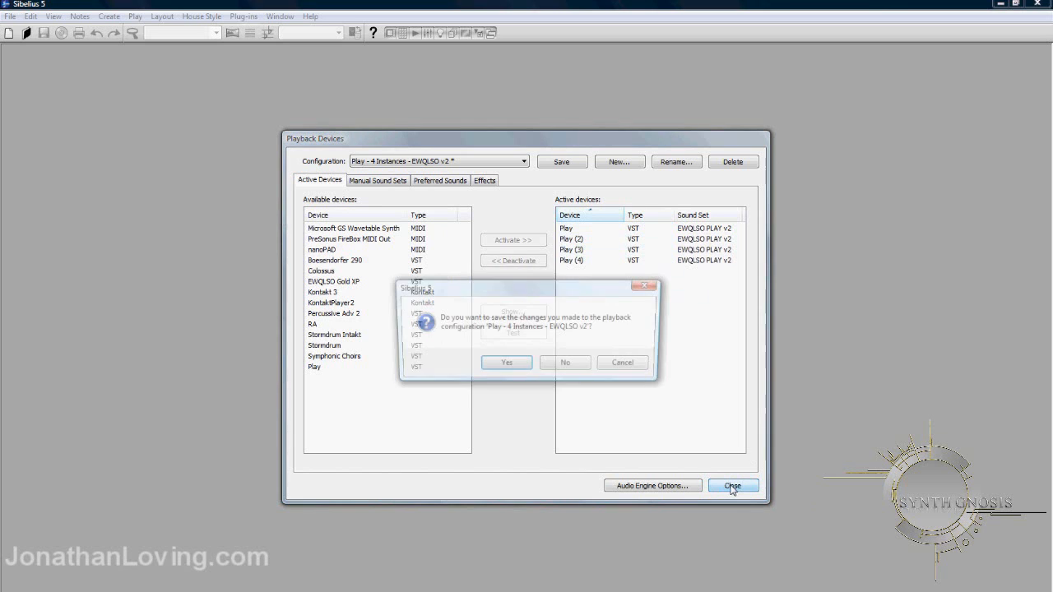
# Step: Save the playback configuration changes, then browse the New Score wizard and cancel it
pyautogui.click(565, 362)
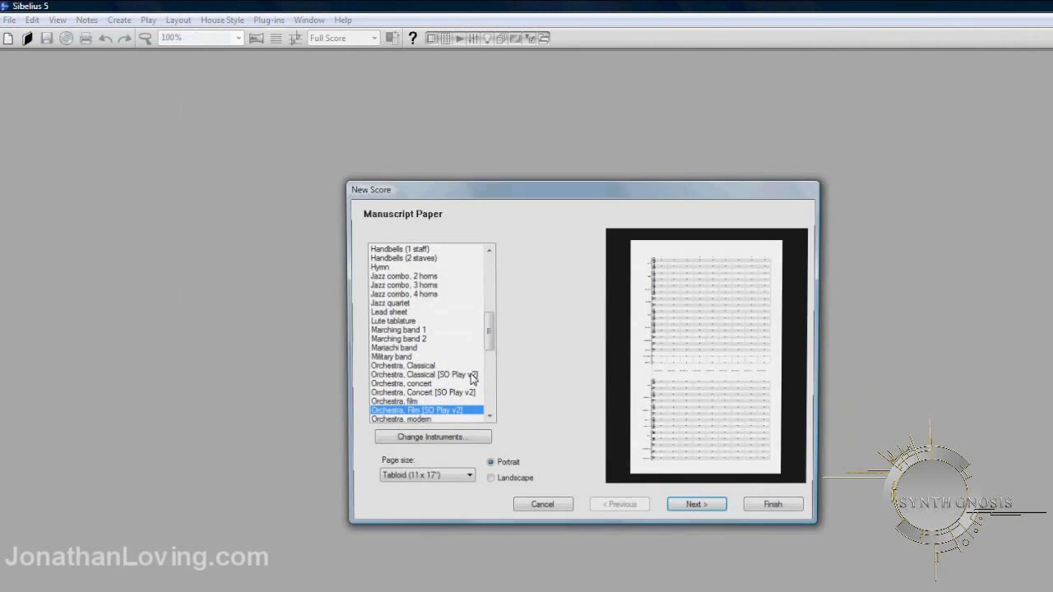
pyautogui.scroll(-3)
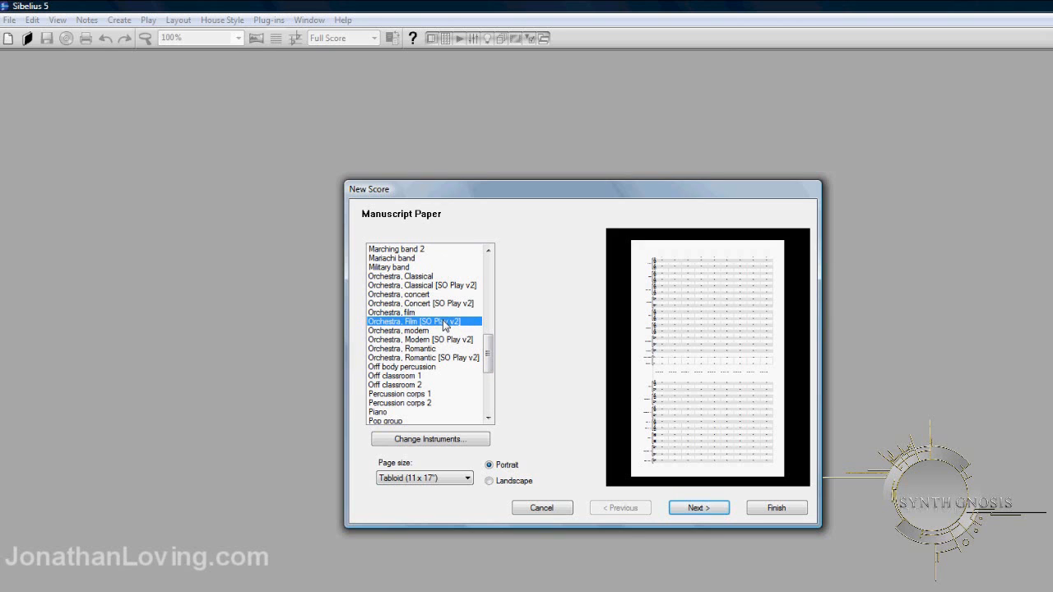
pyautogui.click(699, 508)
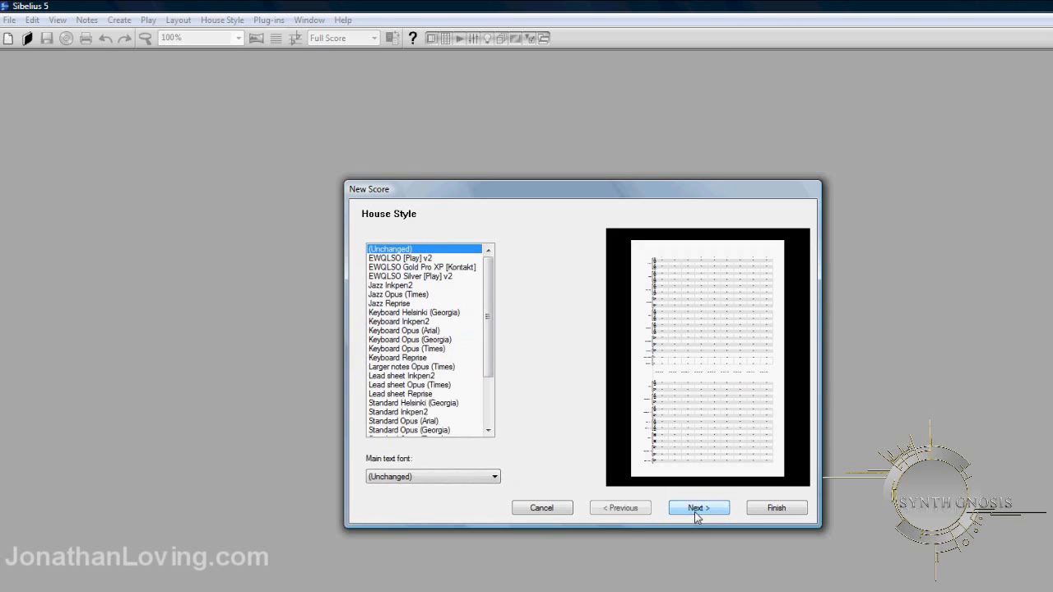
pyautogui.moveTo(544, 243)
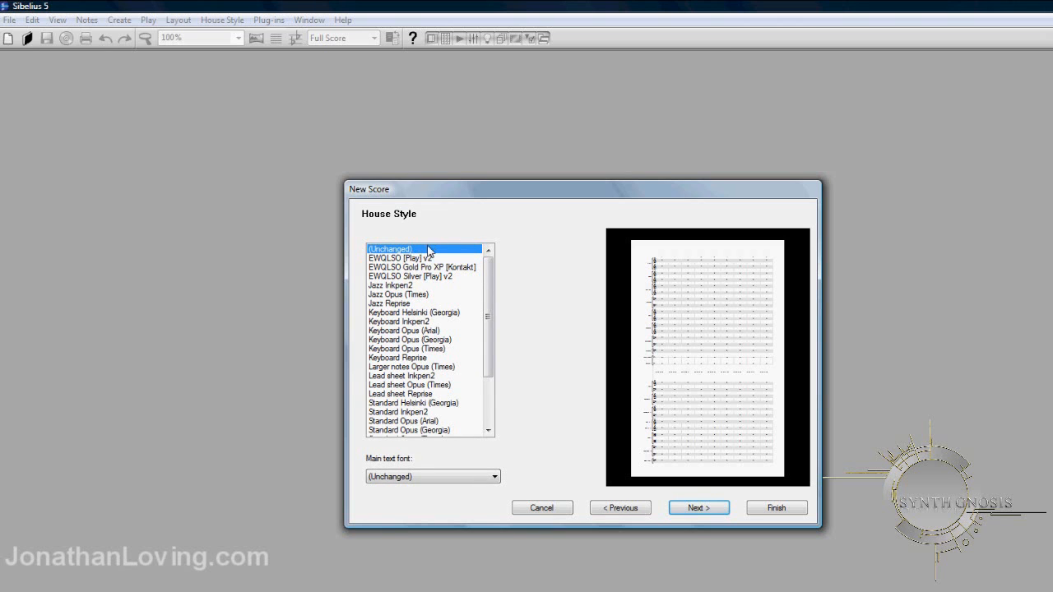
pyautogui.moveTo(463, 242)
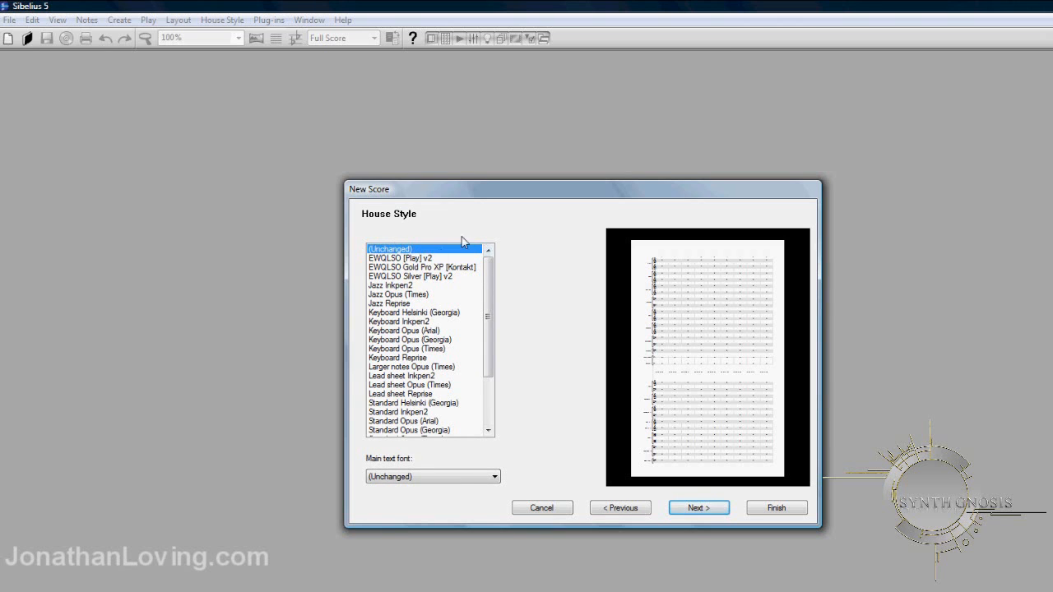
pyautogui.click(9, 20)
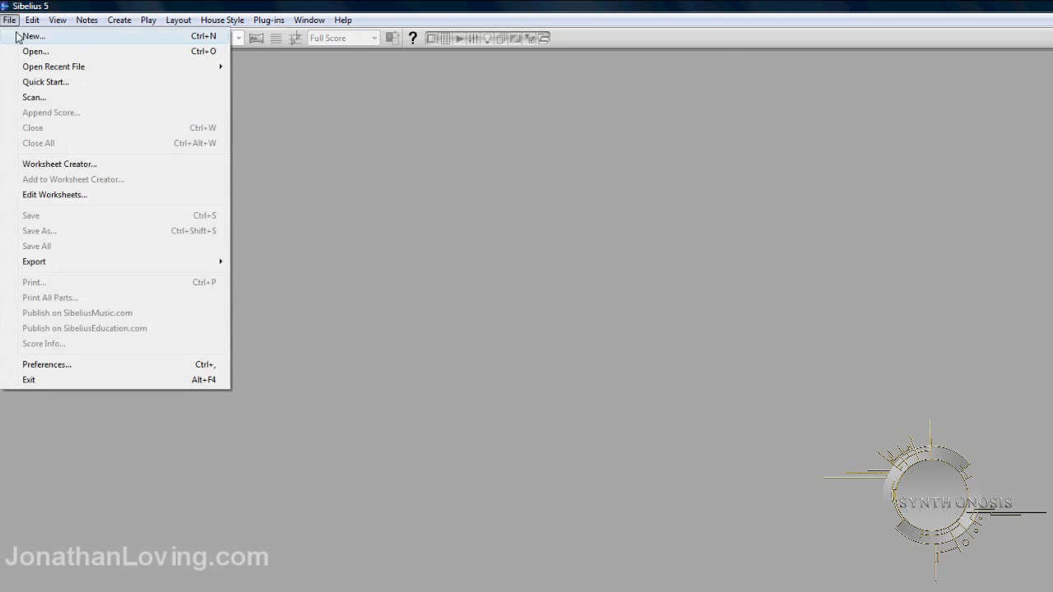
# Step: Start a new score on Orchestra, film manuscript paper with the EWQLSO [Play] v2 house style
pyautogui.click(33, 35)
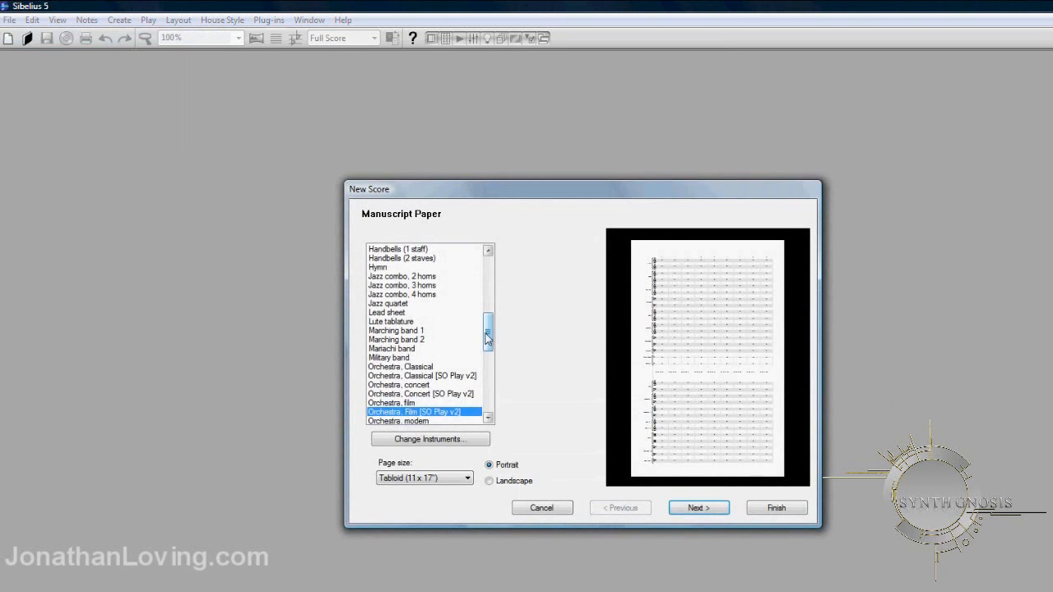
pyautogui.scroll(-3)
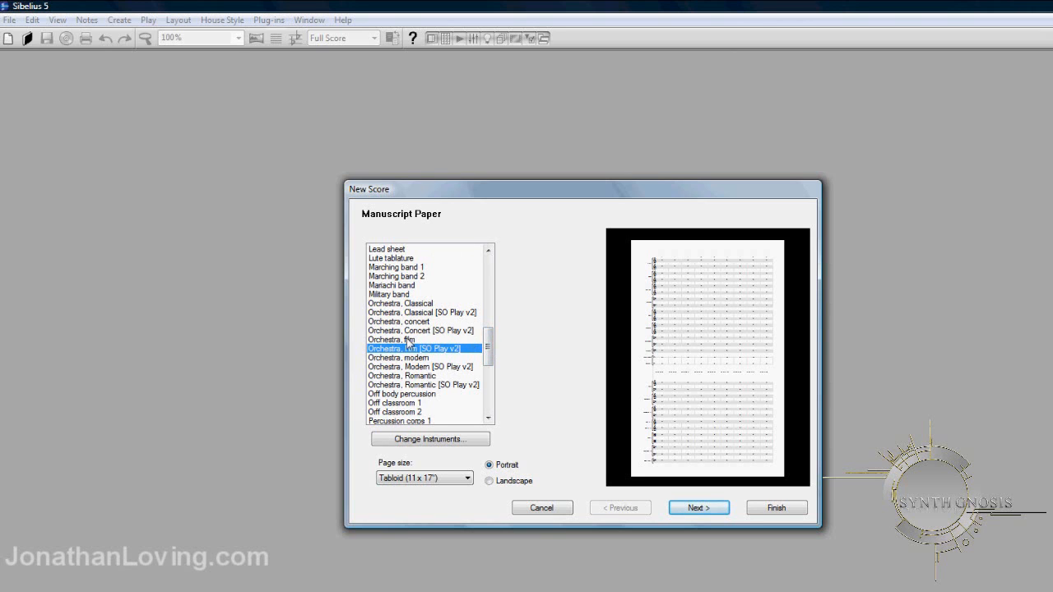
pyautogui.click(393, 339)
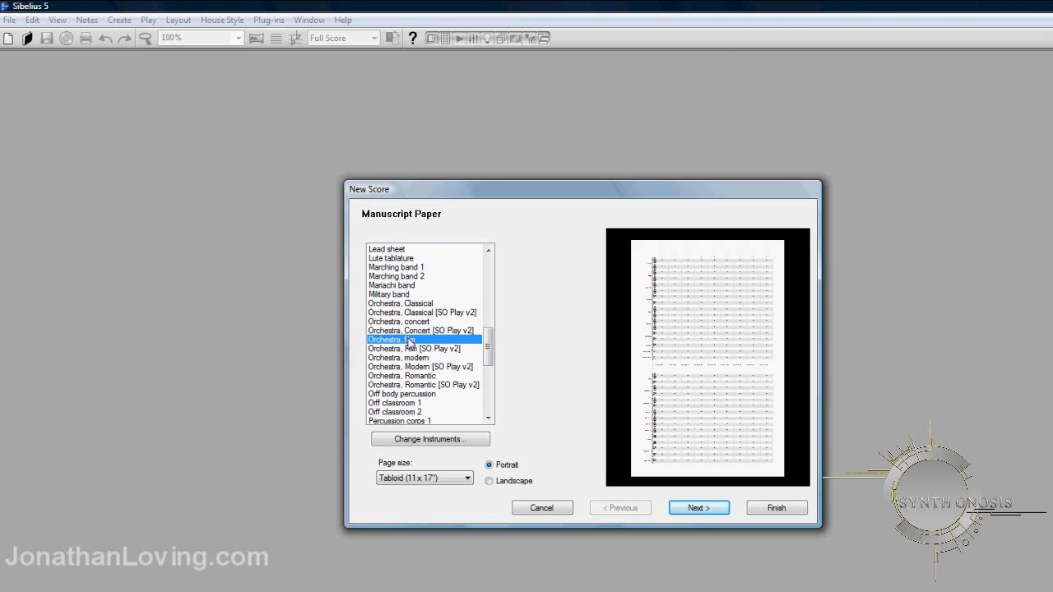
pyautogui.moveTo(522, 350)
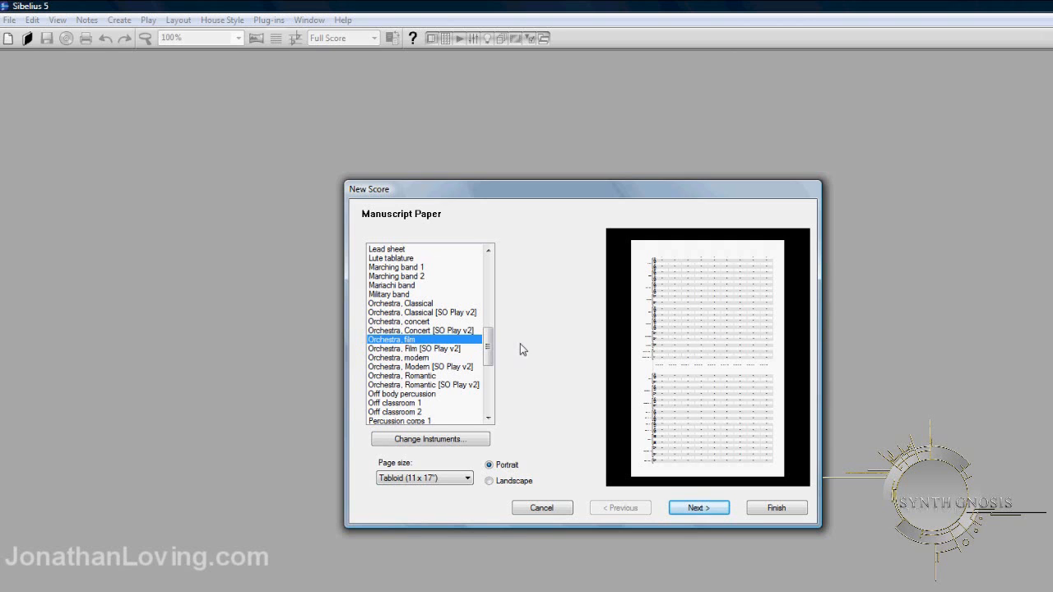
pyautogui.click(698, 508)
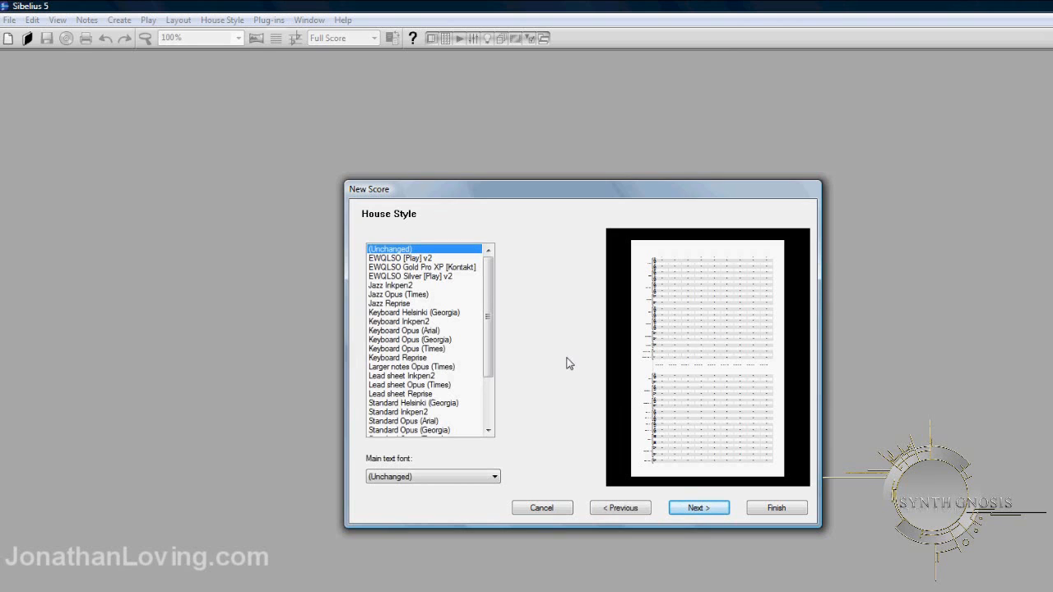
pyautogui.click(401, 257)
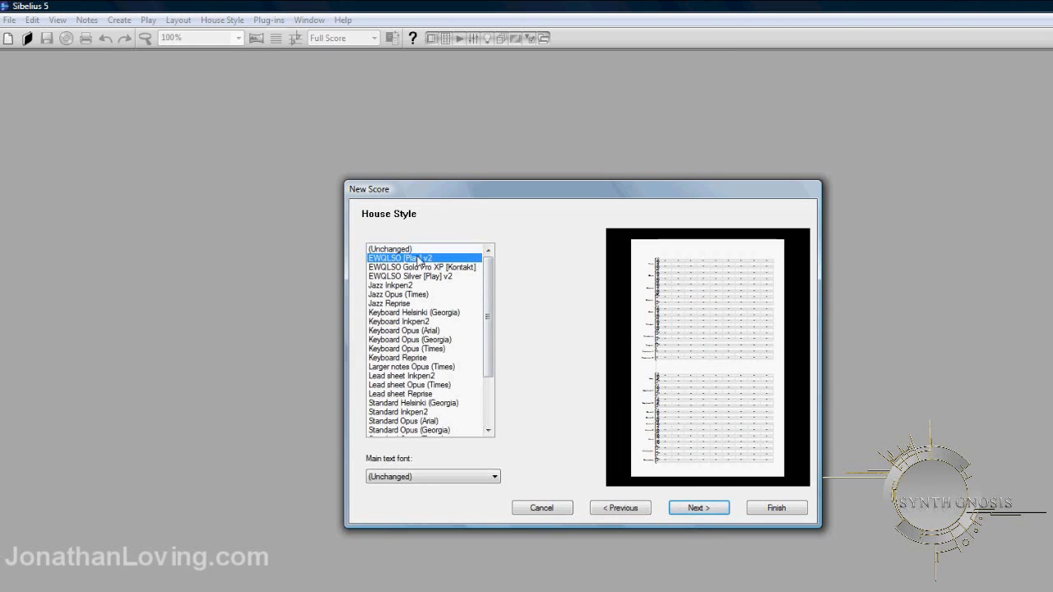
pyautogui.moveTo(562, 268)
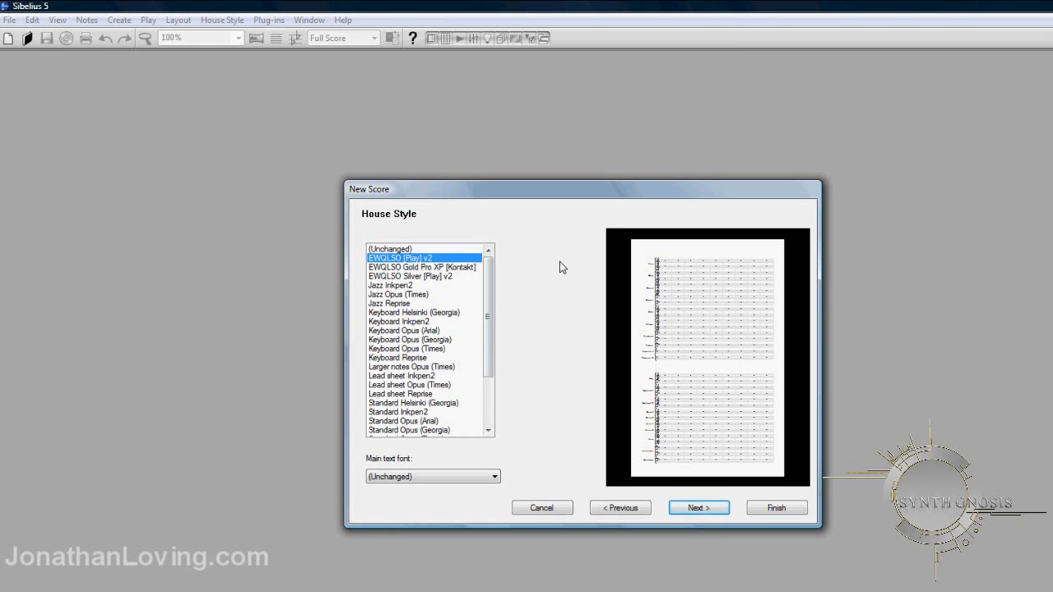
pyautogui.moveTo(607, 434)
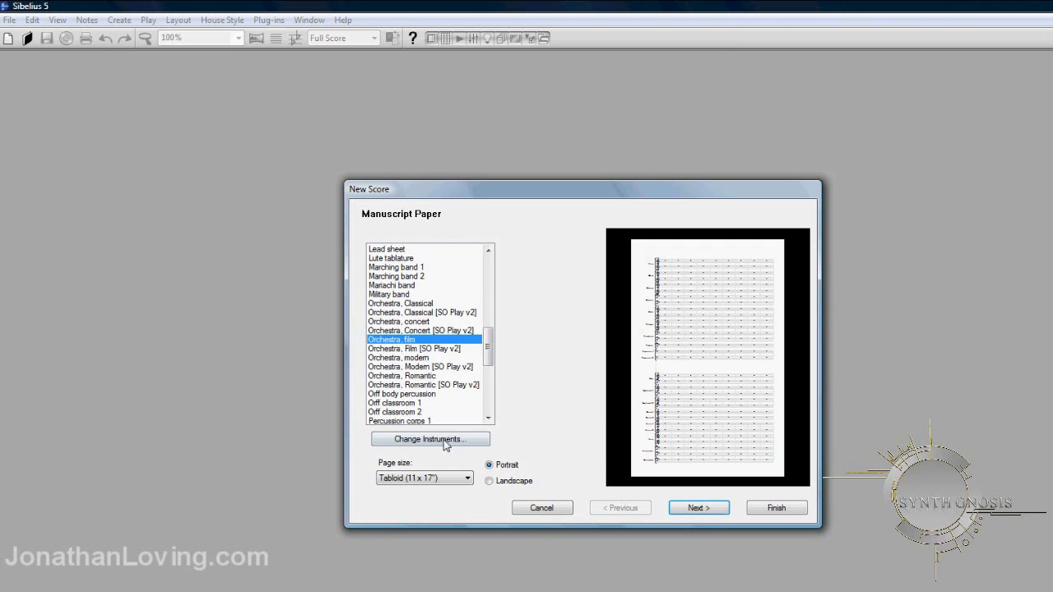
# Step: Select Snare Drum (Medium) in the instrument list and remove the flute staves from the score
pyautogui.click(430, 438)
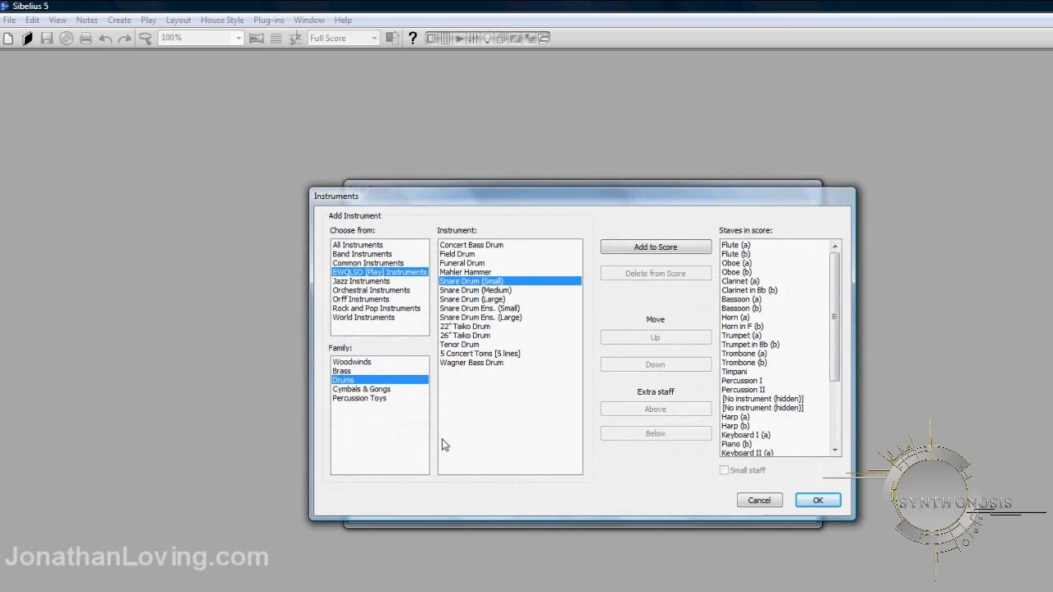
pyautogui.click(475, 290)
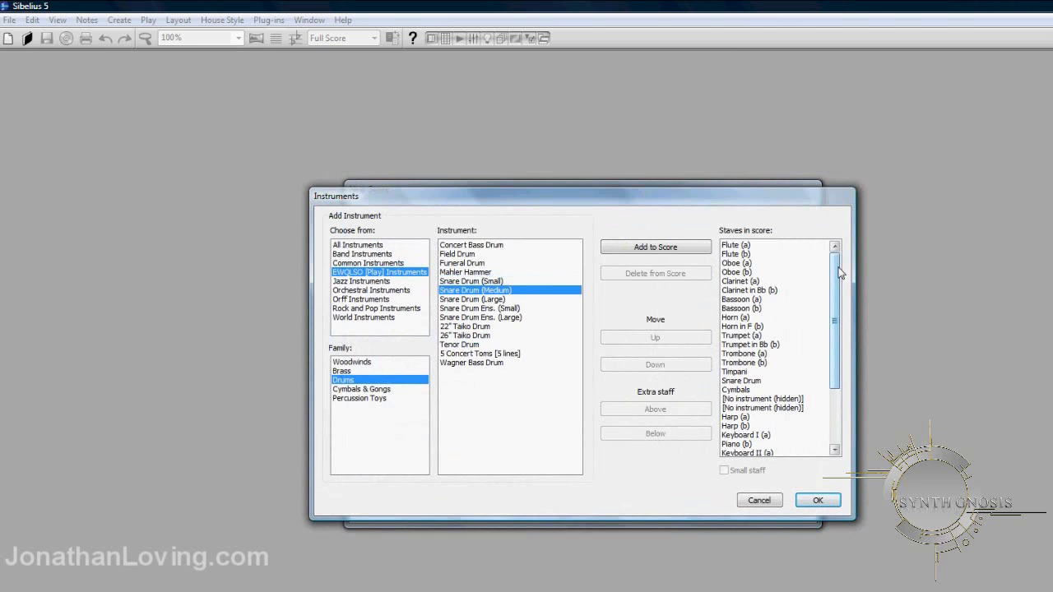
pyautogui.moveTo(836, 272)
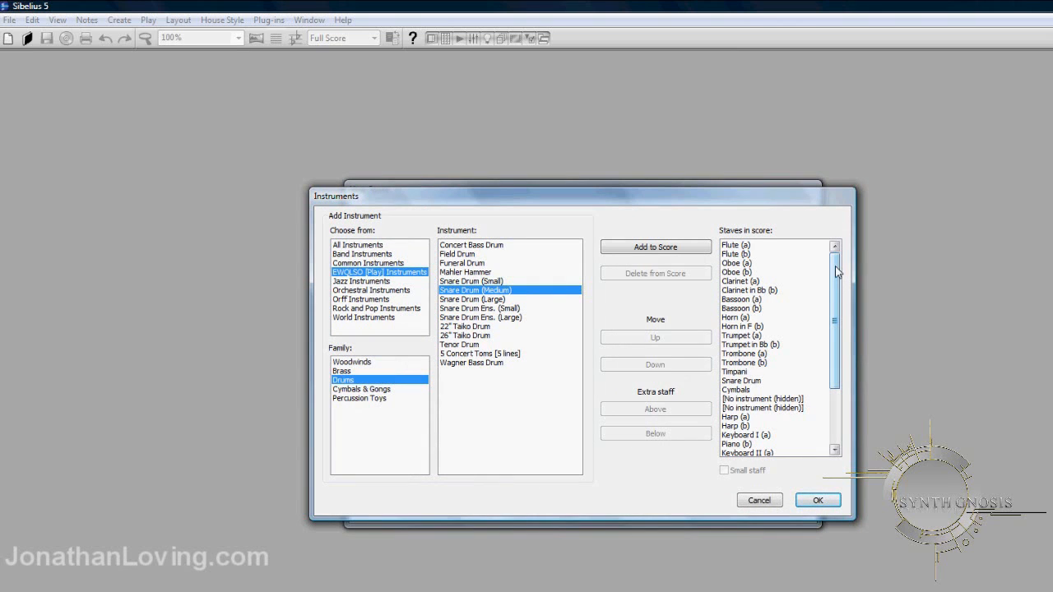
pyautogui.click(736, 272)
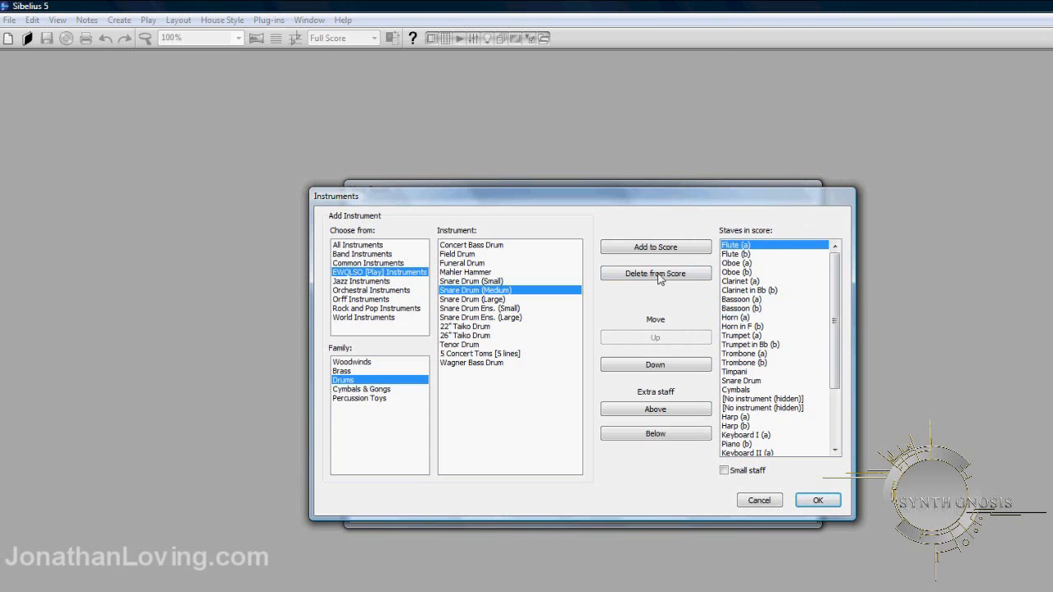
pyautogui.click(655, 273)
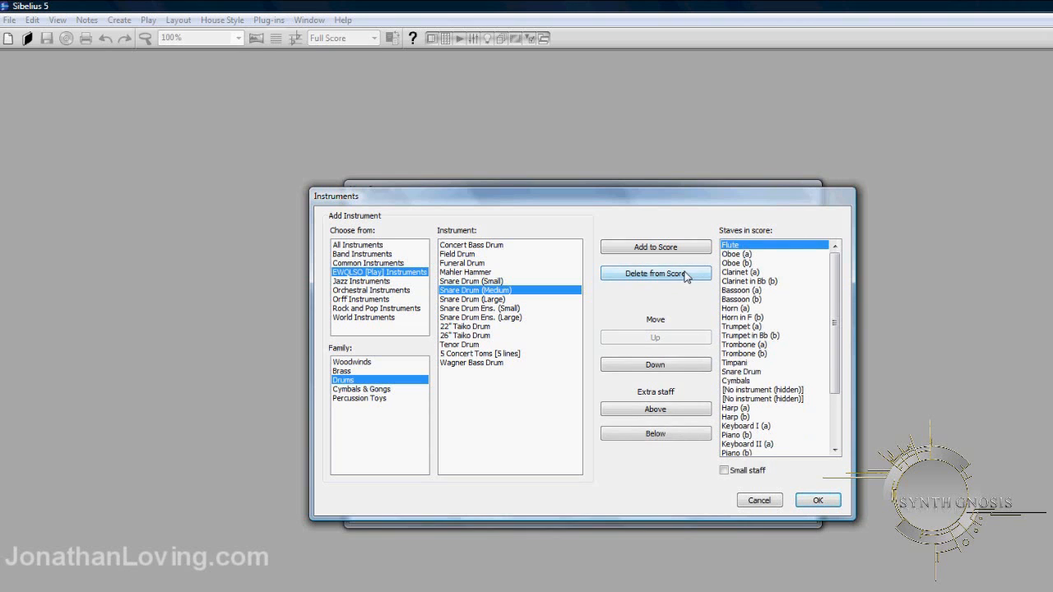
pyautogui.click(656, 273)
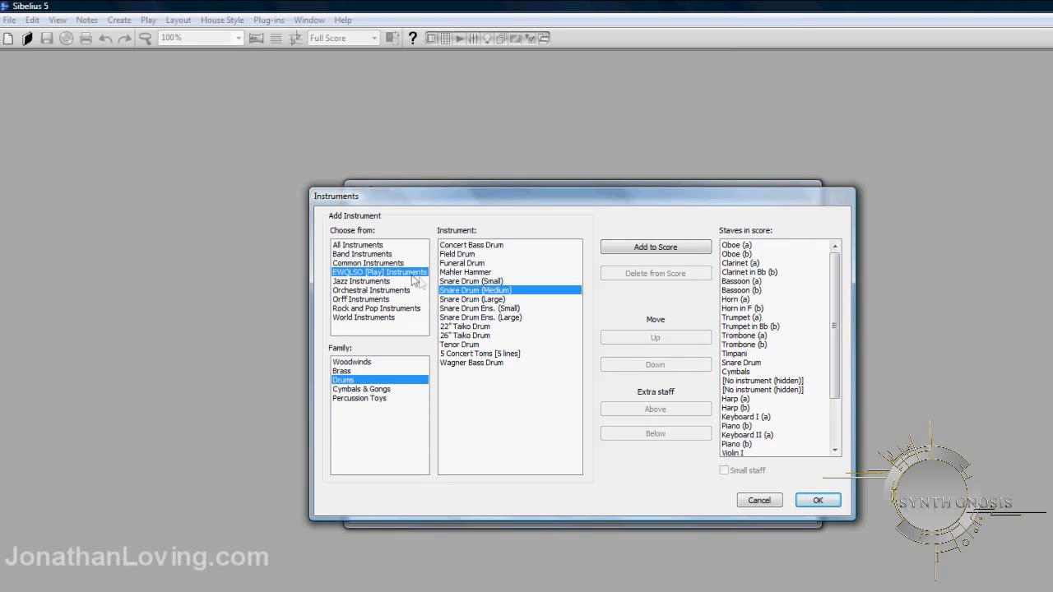
pyautogui.moveTo(376, 368)
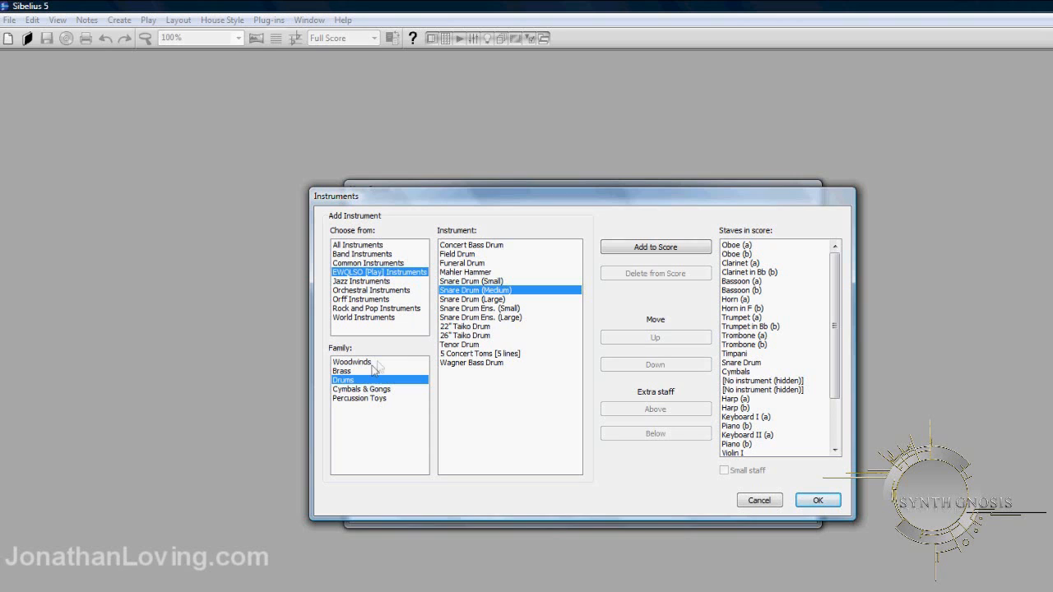
# Step: Add 3 Flutes and 3 Oboes, delete the Snare Drum, and list the EWQLSO [Play] drums
pyautogui.click(351, 362)
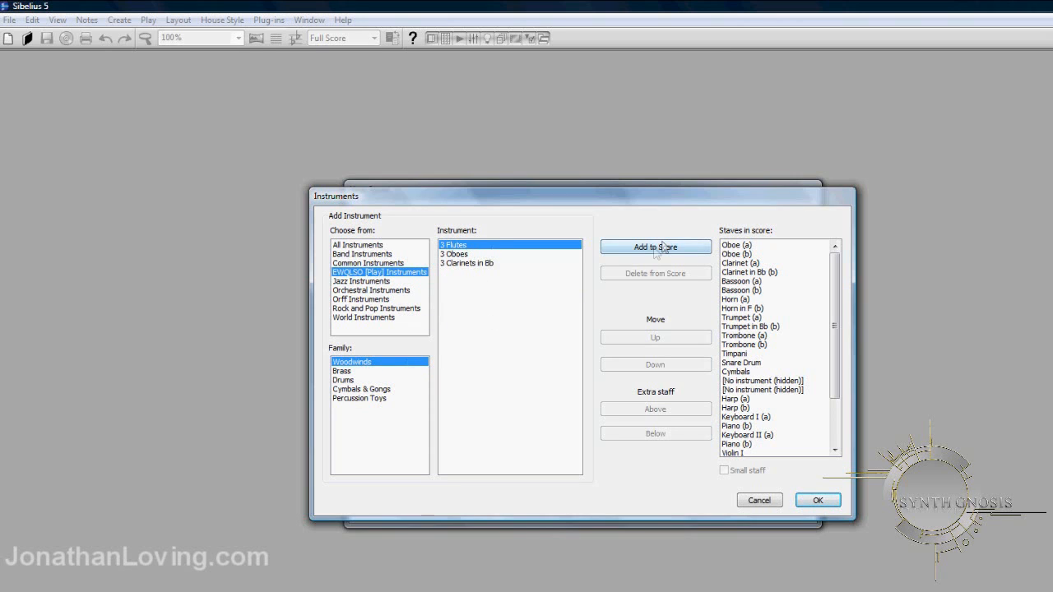
pyautogui.click(655, 247)
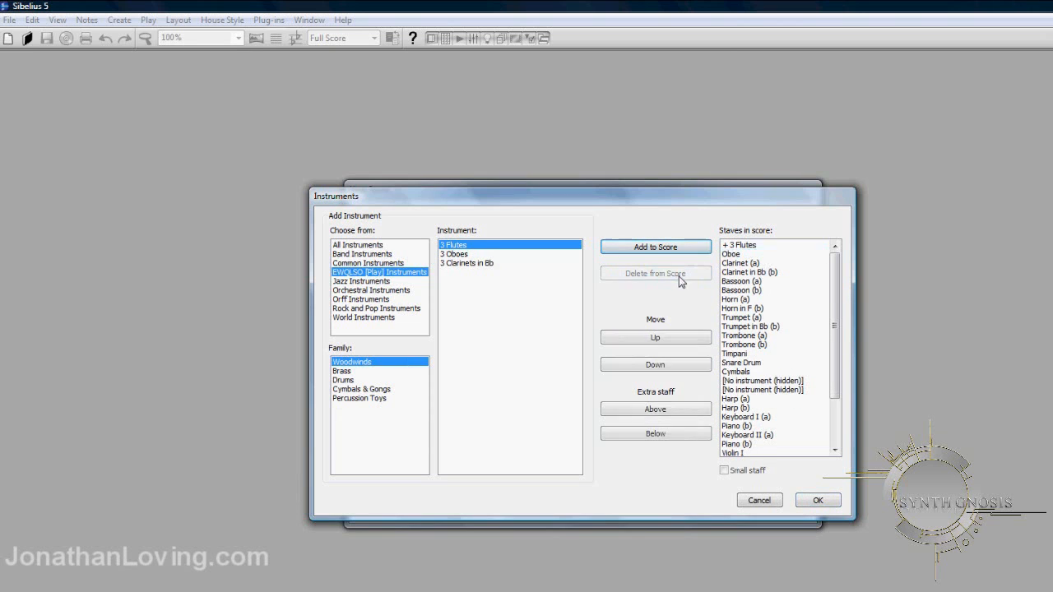
pyautogui.click(655, 273)
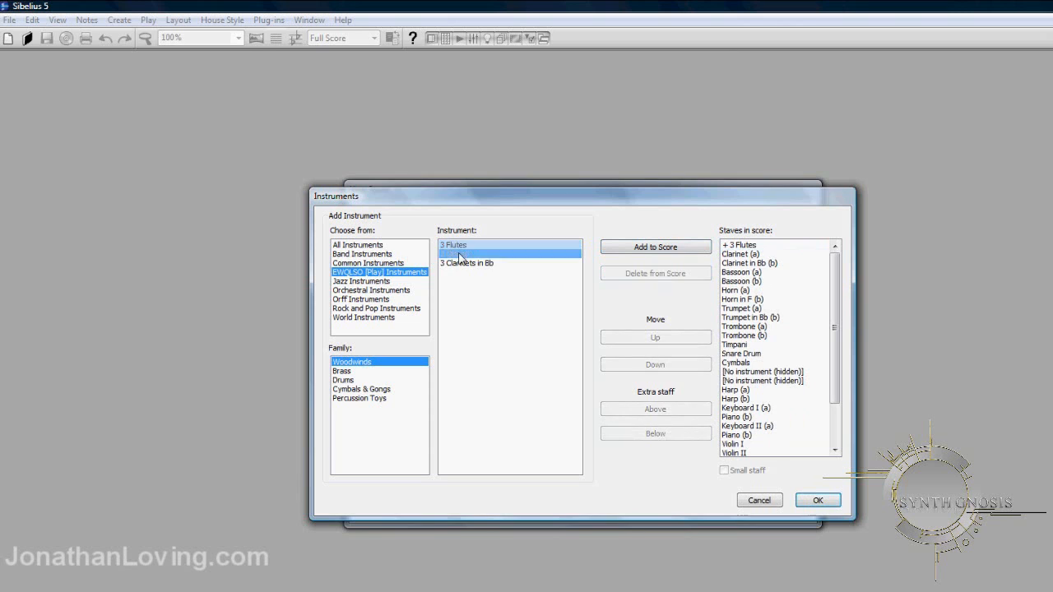
pyautogui.click(654, 247)
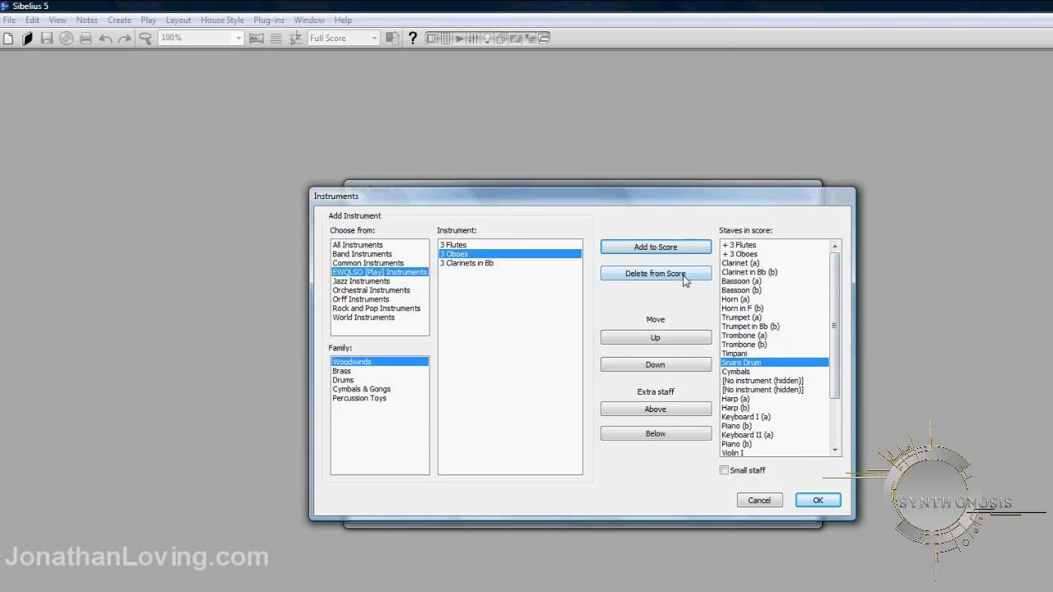
pyautogui.click(656, 273)
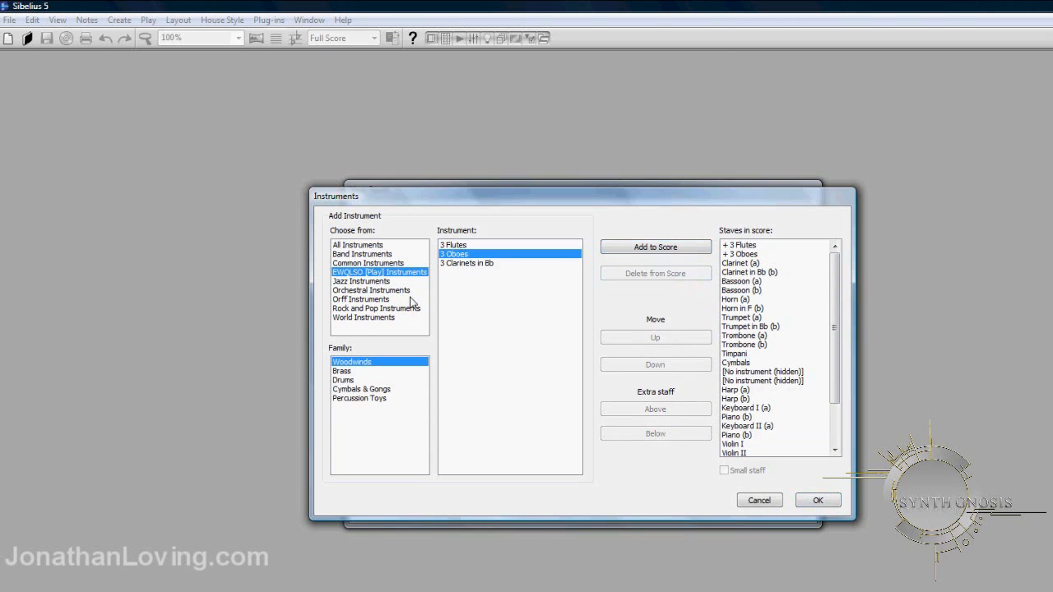
pyautogui.moveTo(397, 276)
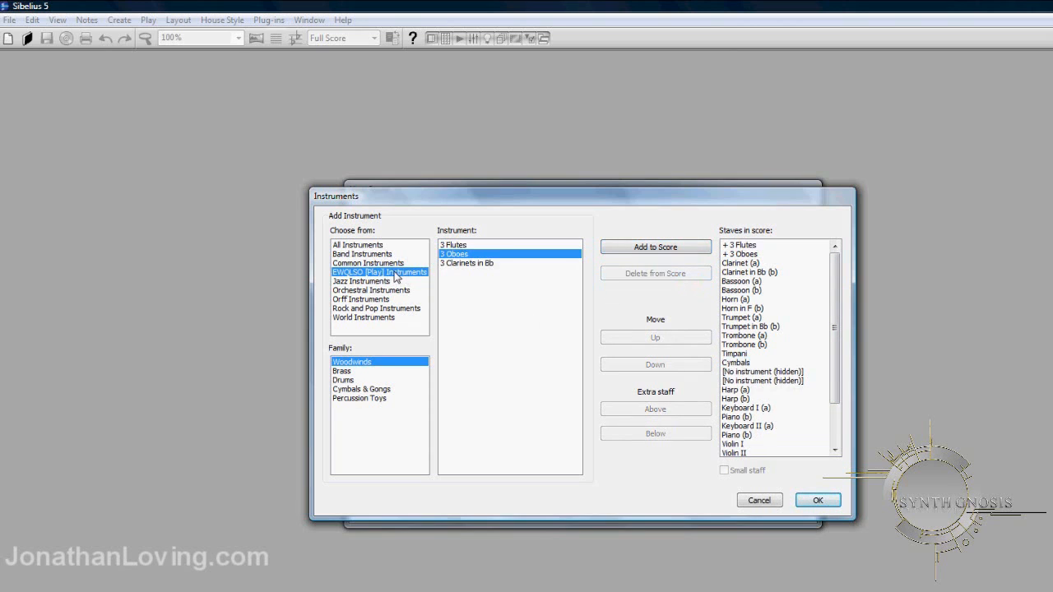
pyautogui.moveTo(355, 385)
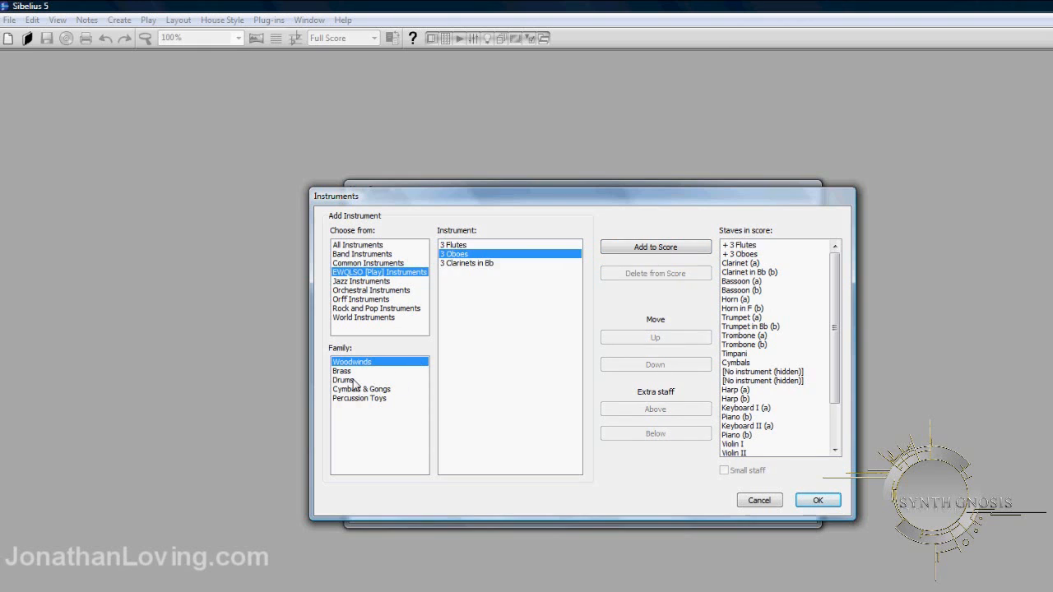
pyautogui.click(343, 379)
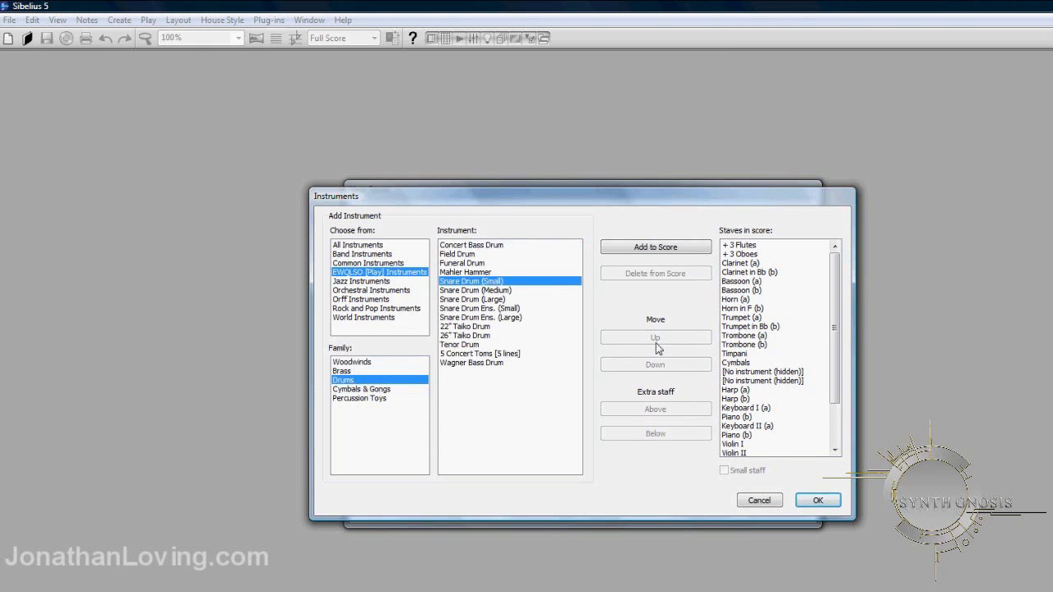
pyautogui.click(656, 247)
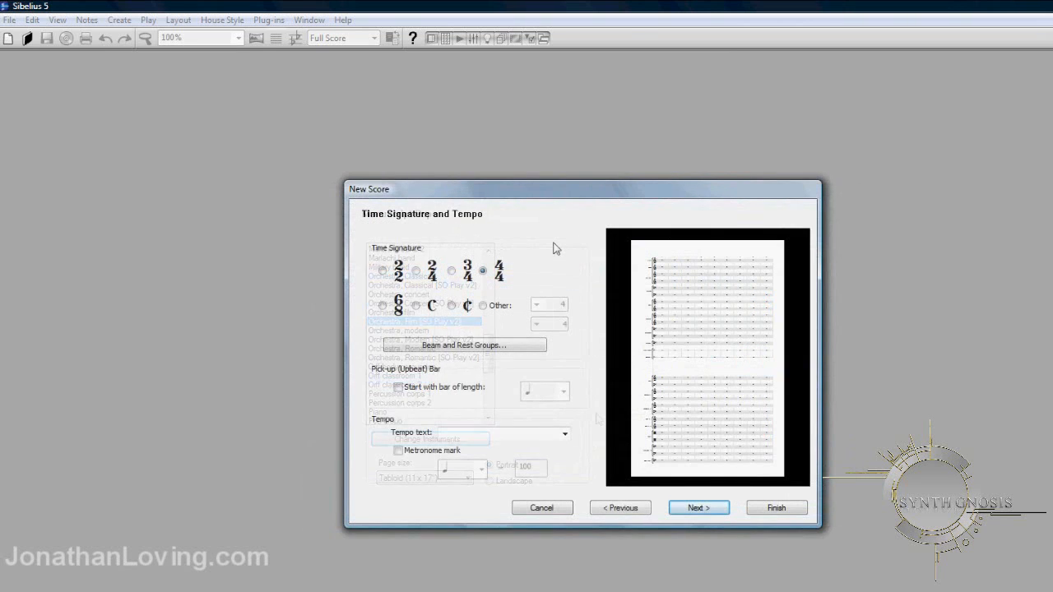
# Step: Create the score with Piccolo, Flute, Snare Drum, Cymbals and Violin 1 staves
pyautogui.click(774, 508)
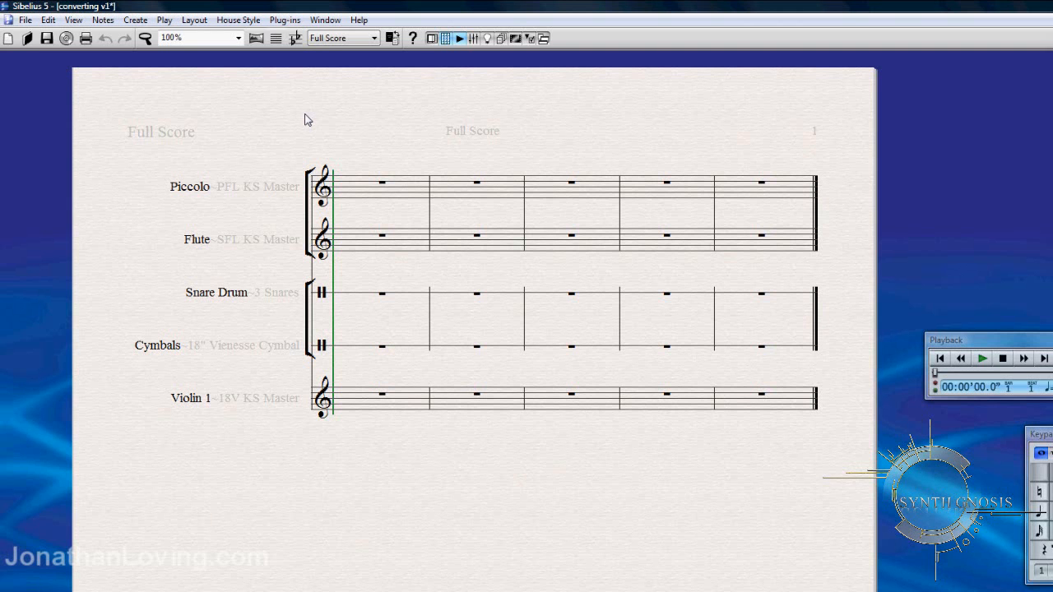
pyautogui.moveTo(375, 129)
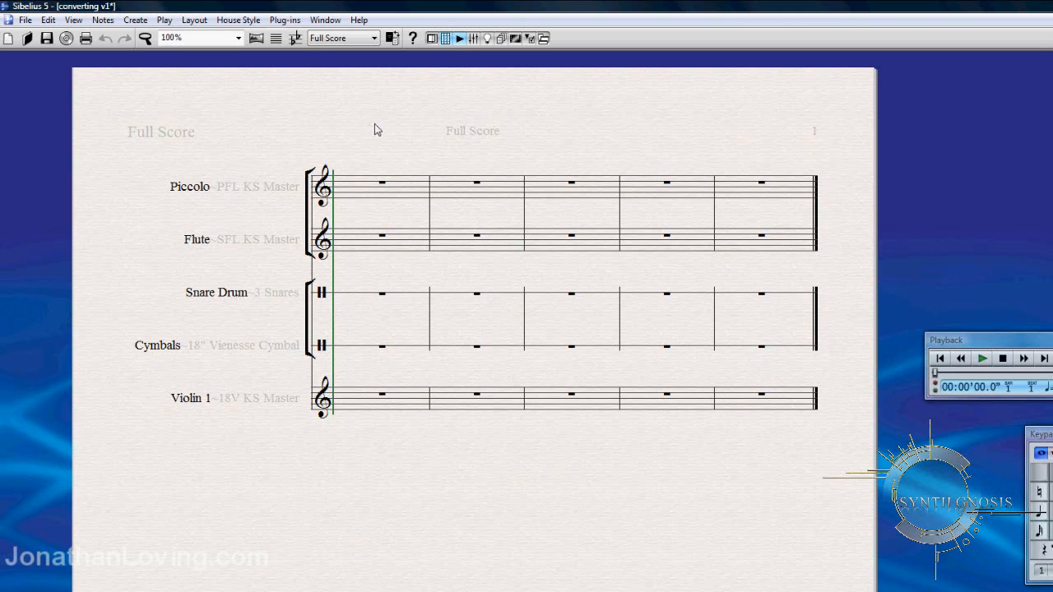
# Step: Open the Mixer and expand the Piccolo channel strip to show its Play sound set
pyautogui.click(325, 20)
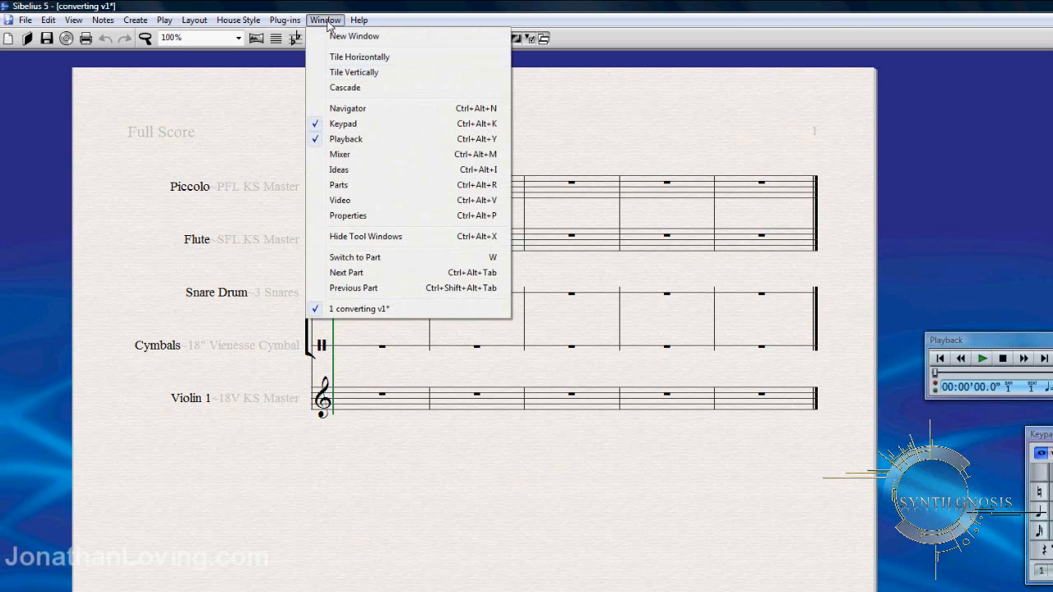
pyautogui.moveTo(365, 156)
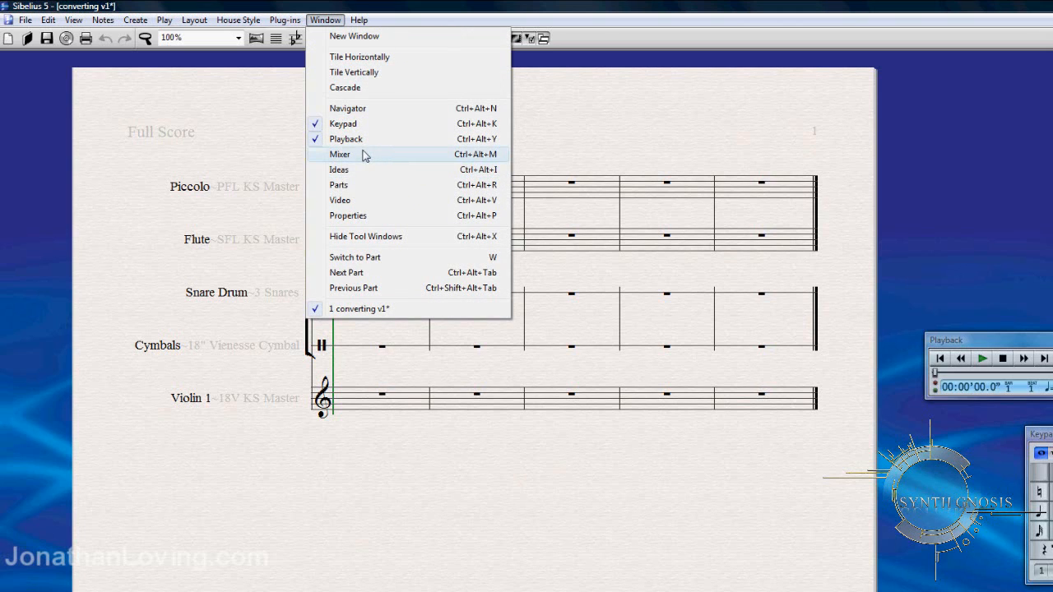
pyautogui.click(339, 154)
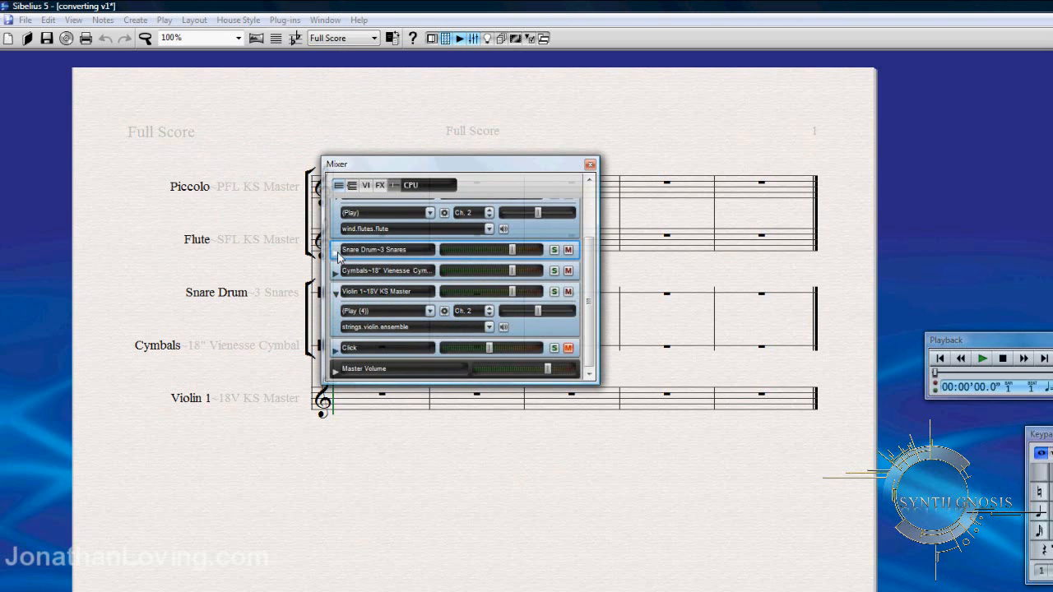
pyautogui.scroll(3)
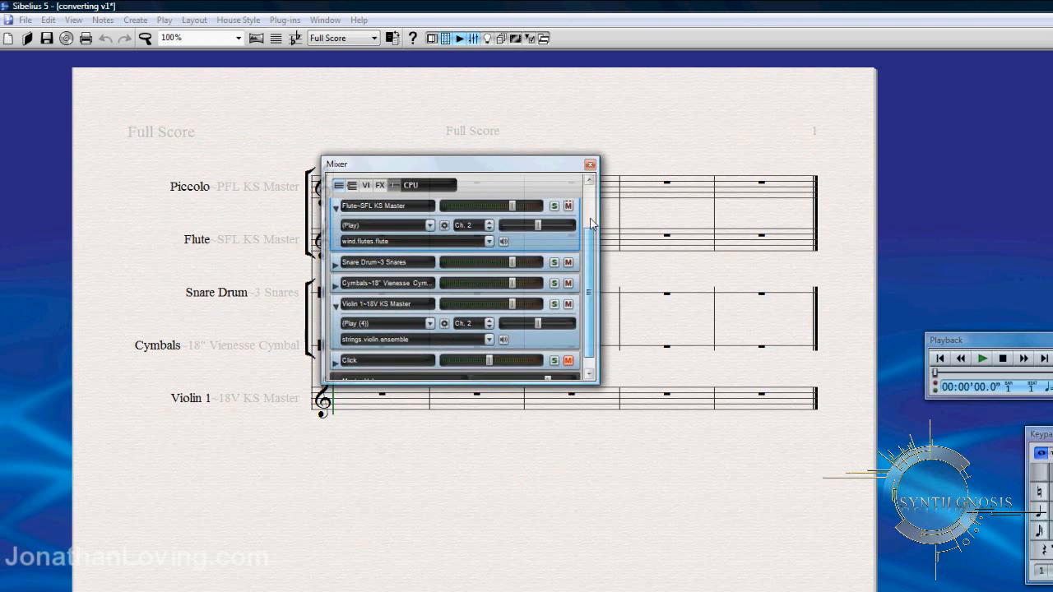
pyautogui.scroll(3)
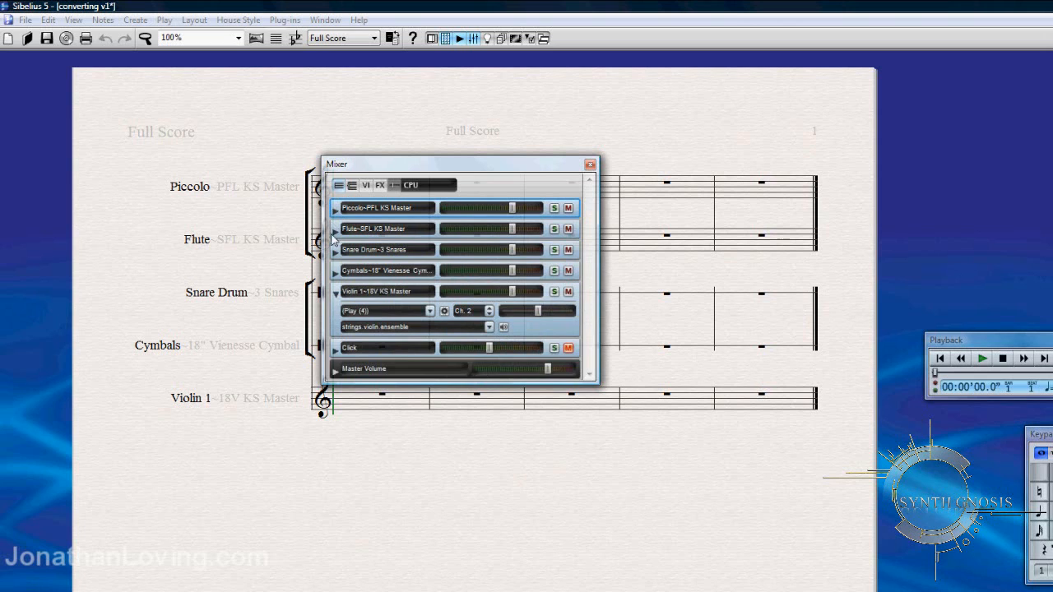
pyautogui.click(334, 207)
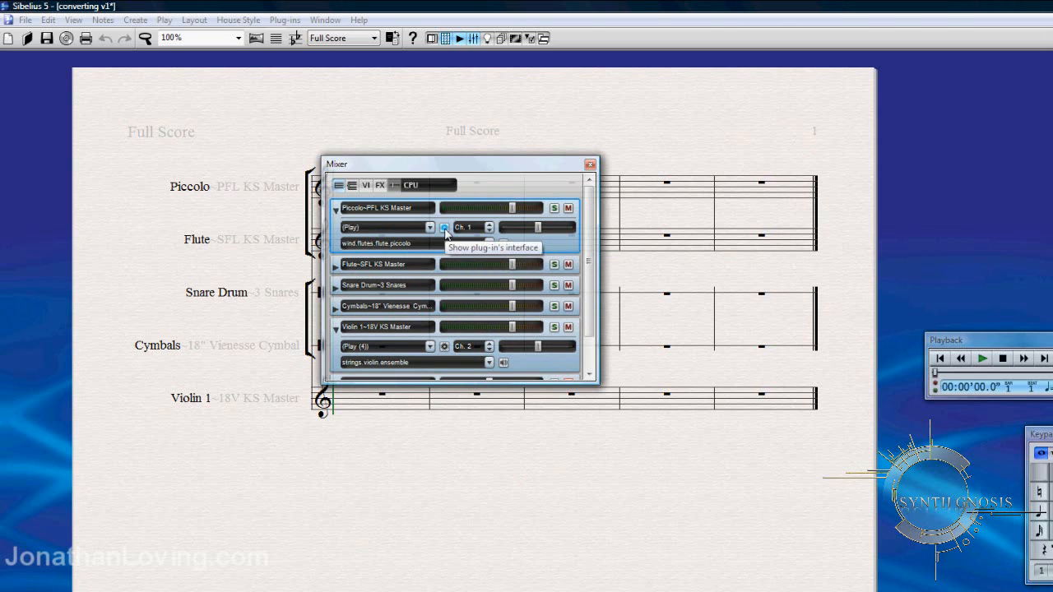
# Step: Open Piccolo's Play interface, move the Mixer aside, and browse the EWQLSO Platinum Woodwinds favourite
pyautogui.click(443, 227)
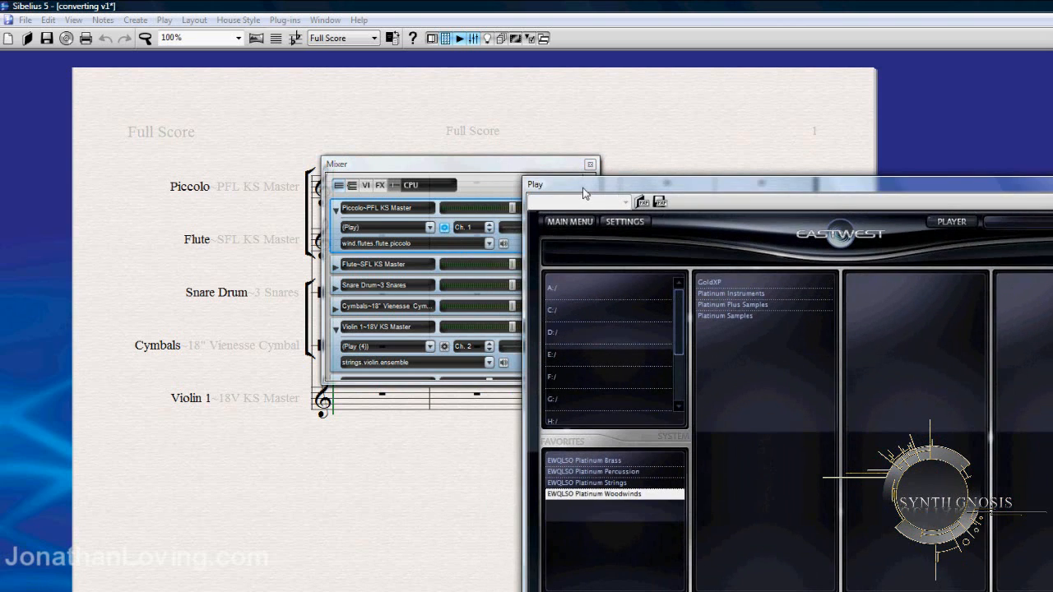
pyautogui.moveTo(459, 164); pyautogui.dragTo(313, 163)
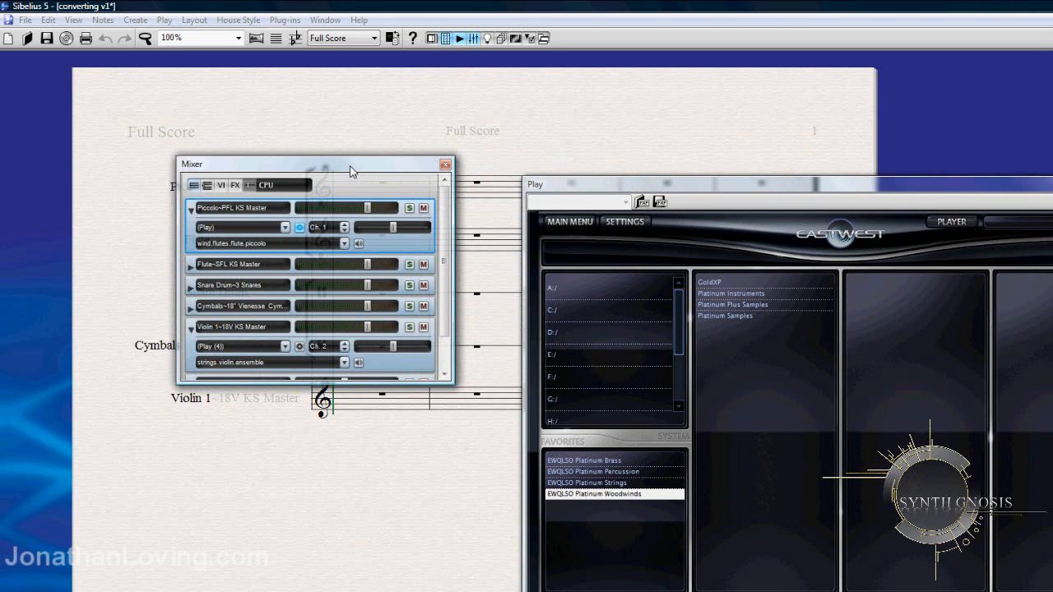
pyautogui.moveTo(347, 159)
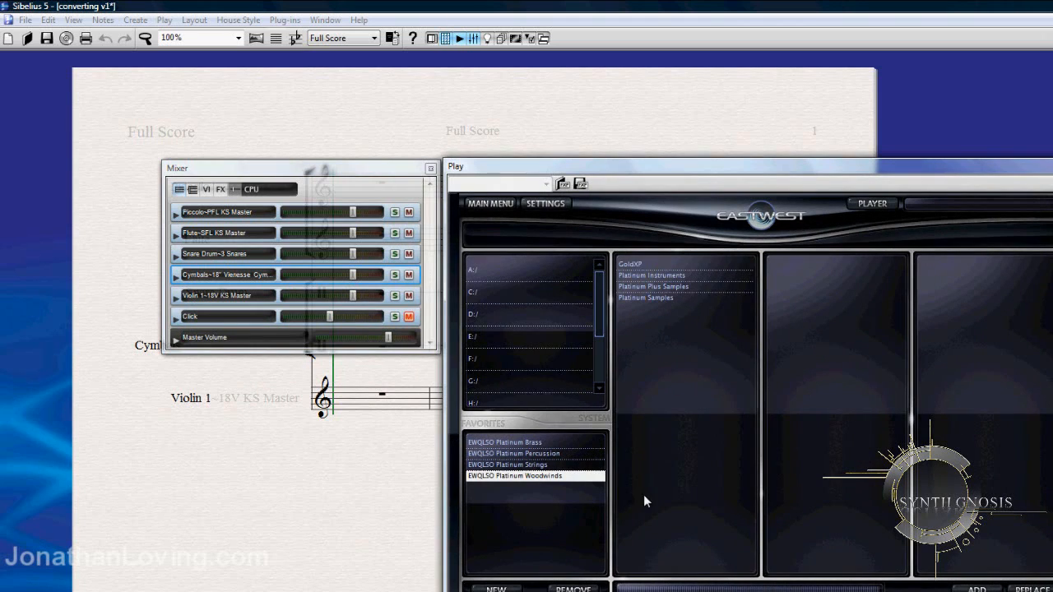
pyautogui.moveTo(529, 486)
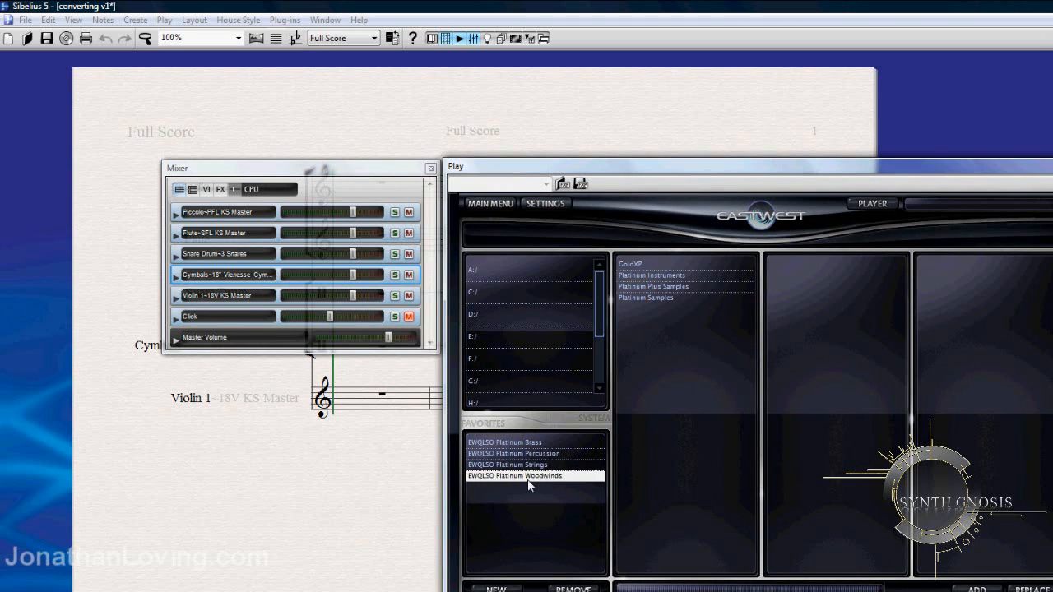
pyautogui.click(650, 275)
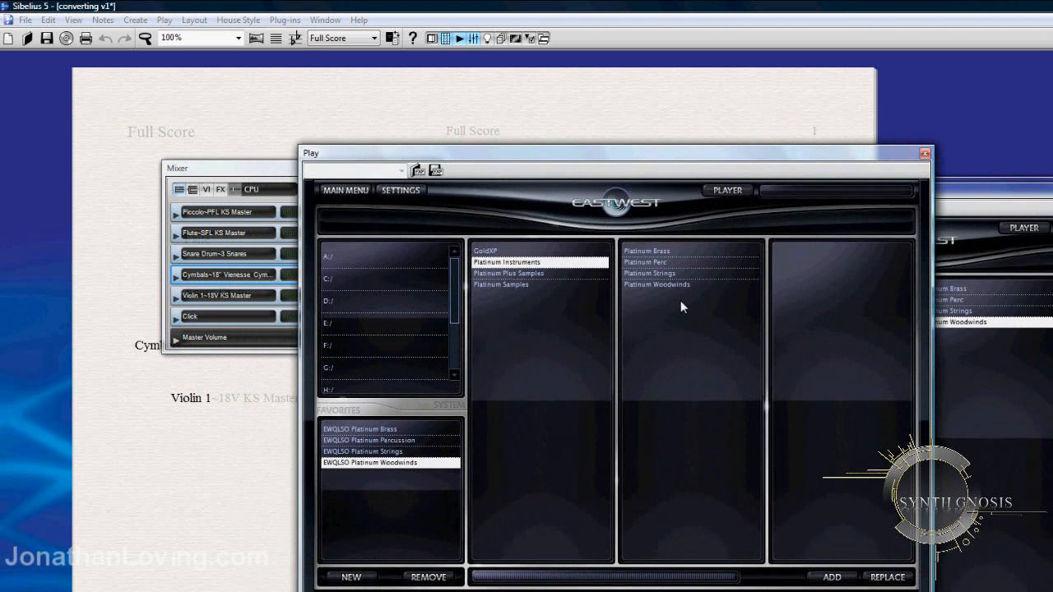
# Step: Open the Platinum Woodwinds folder to list 3 Clarinets through Solo Piccolo Flute
pyautogui.click(657, 285)
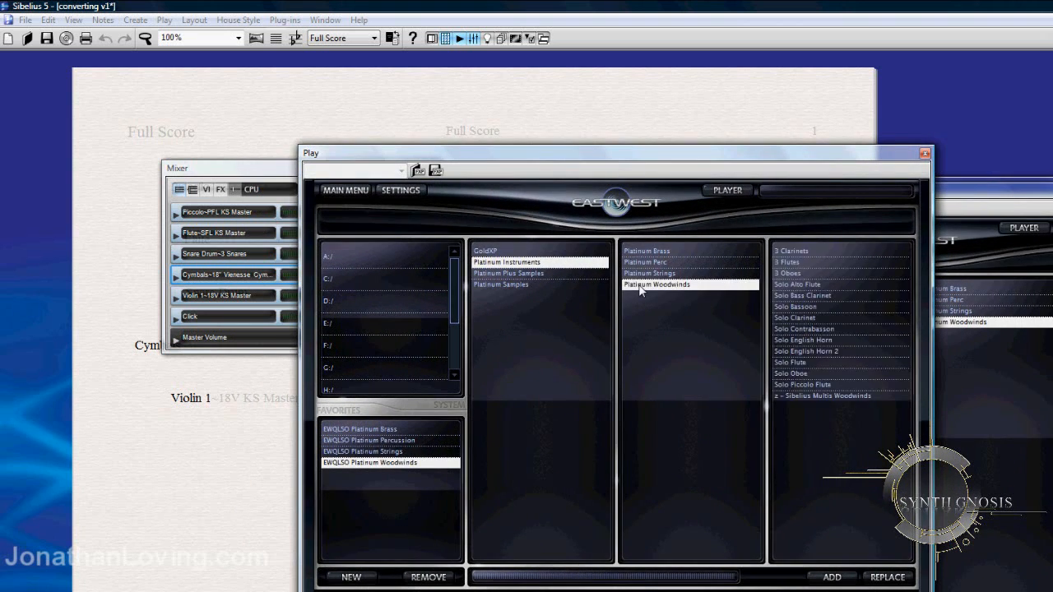
pyautogui.moveTo(877, 450)
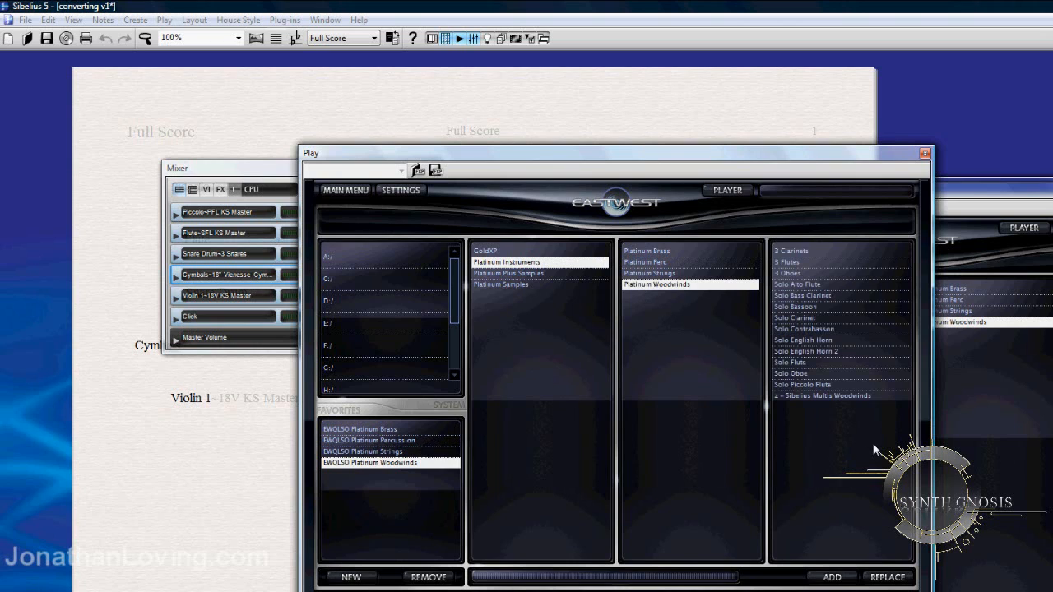
pyautogui.moveTo(831, 413)
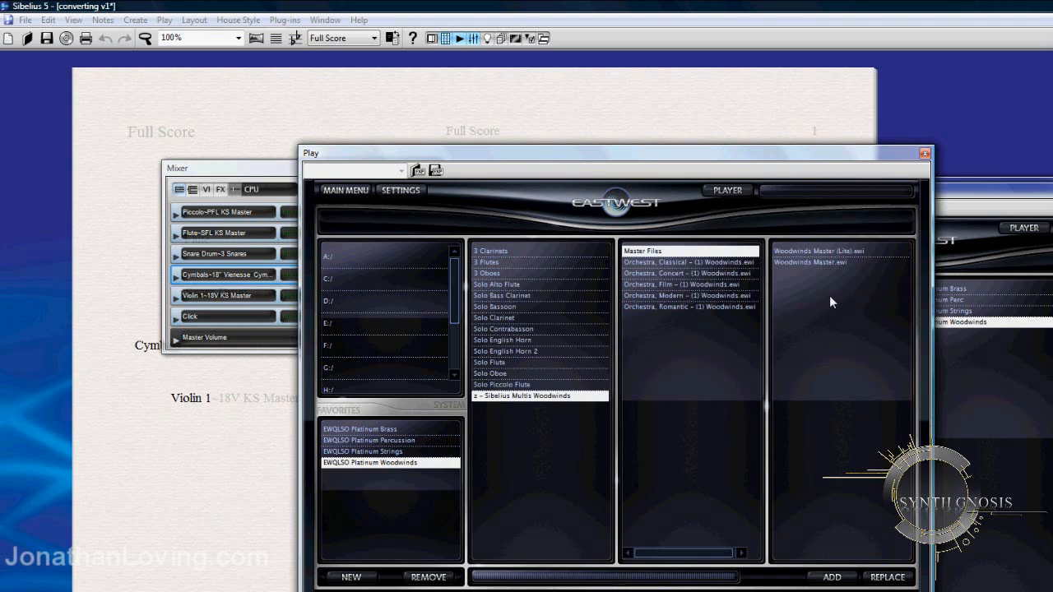
pyautogui.moveTo(804, 265)
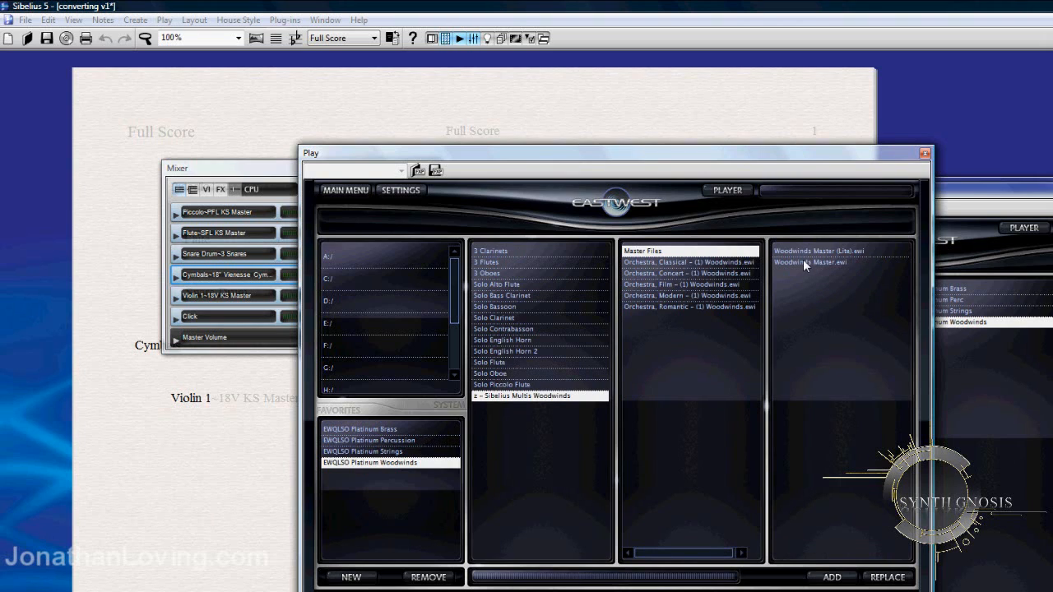
# Step: Load Woodwinds Master (Lite).ewi from the Sibelius Multis Master Files, bringing up PFL KS Master (1)
pyautogui.click(815, 250)
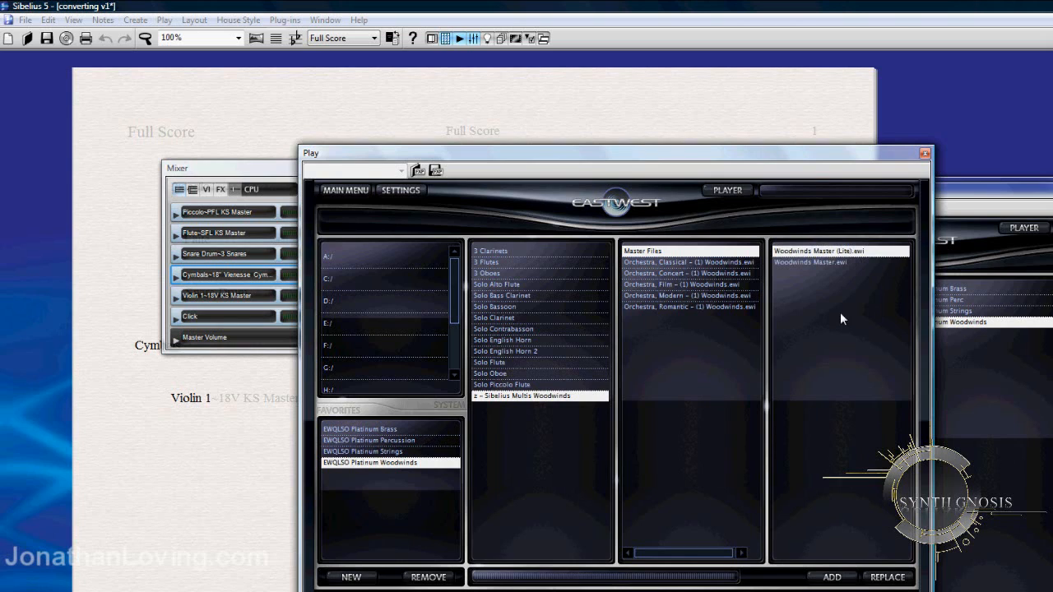
pyautogui.click(812, 263)
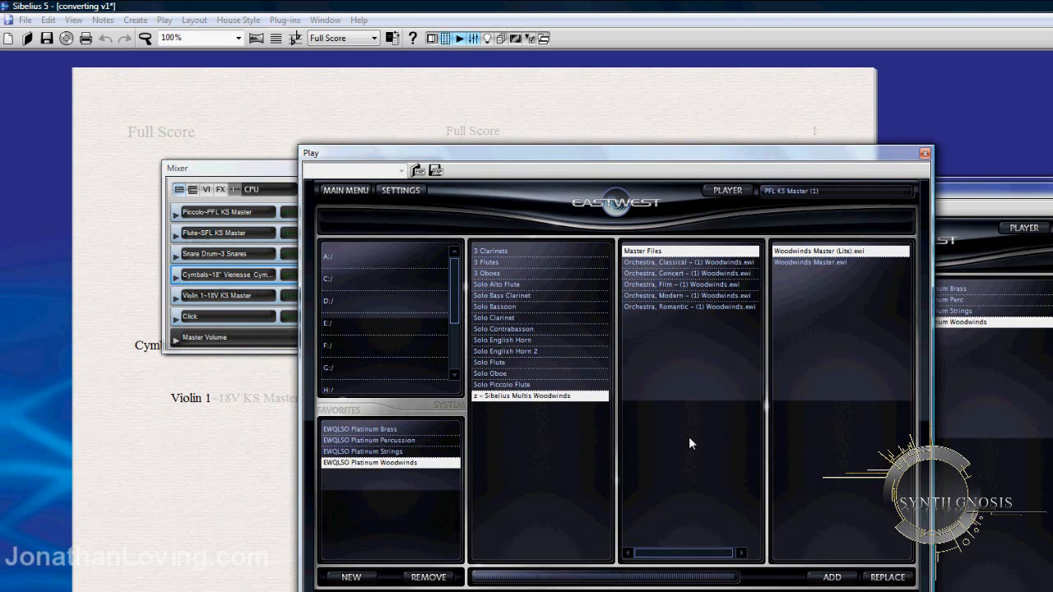
pyautogui.moveTo(700, 456)
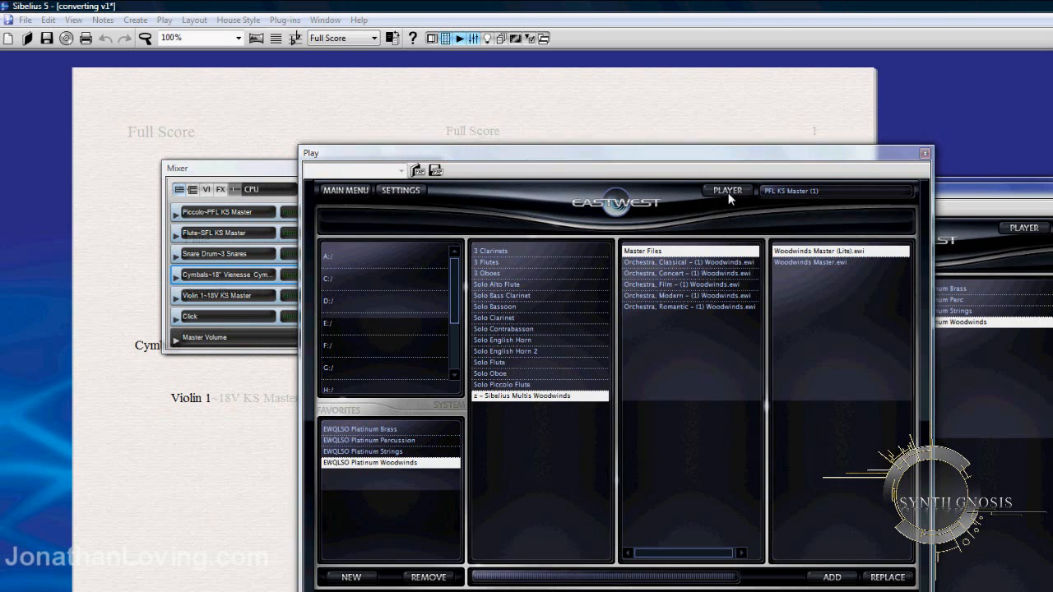
# Step: Show PFL KS Master (1) in the player view and scroll its articulations to Release Trails
pyautogui.click(726, 191)
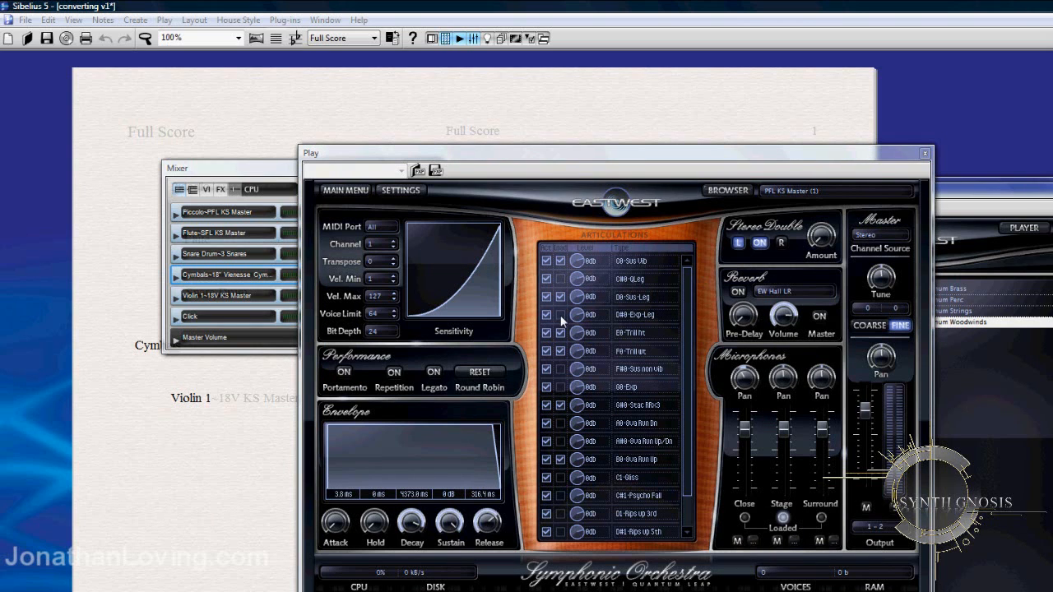
pyautogui.scroll(-3)
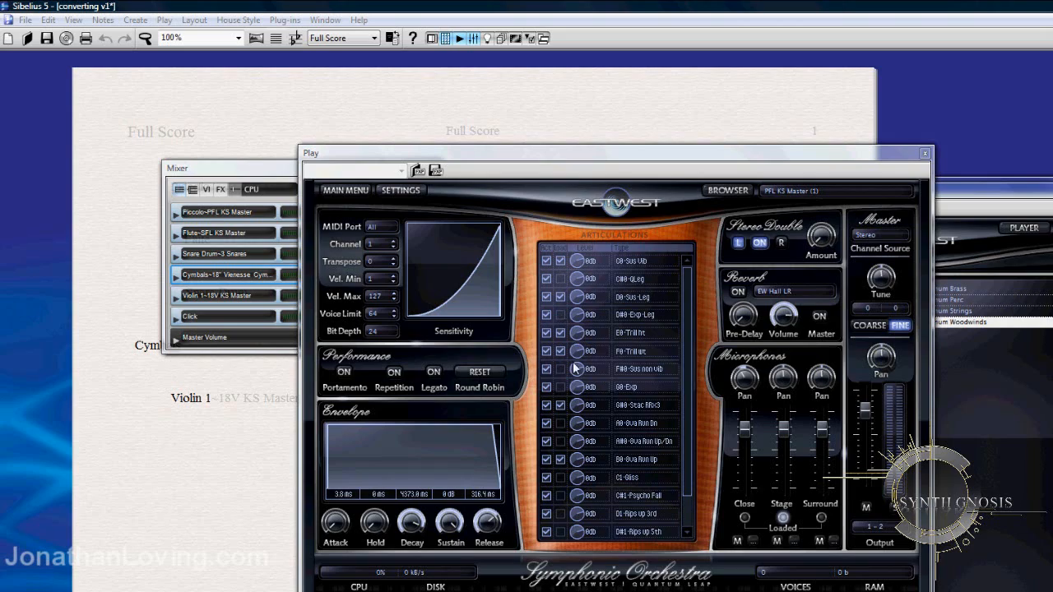
pyautogui.scroll(-3)
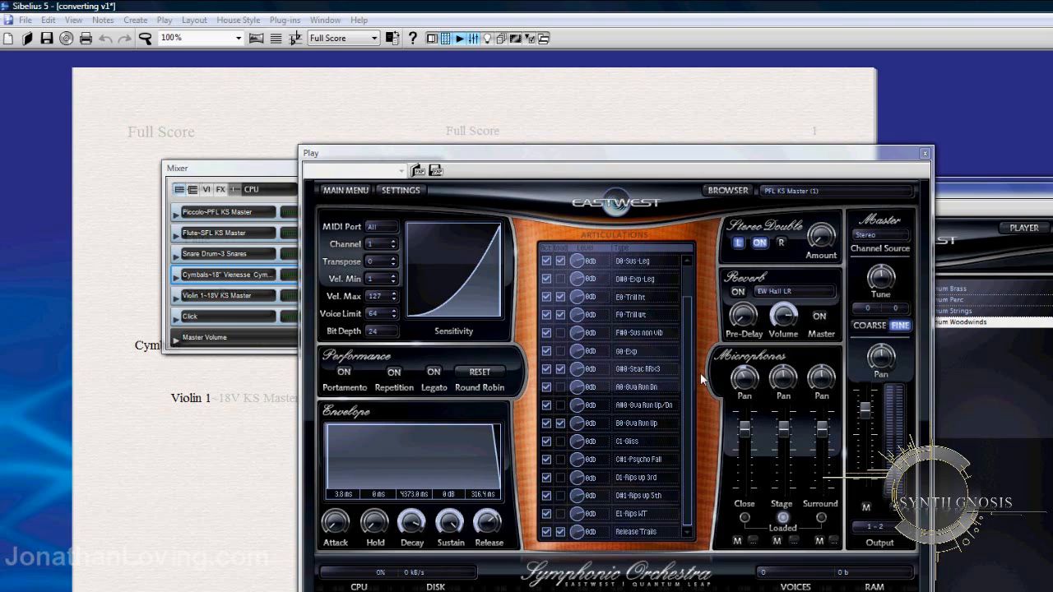